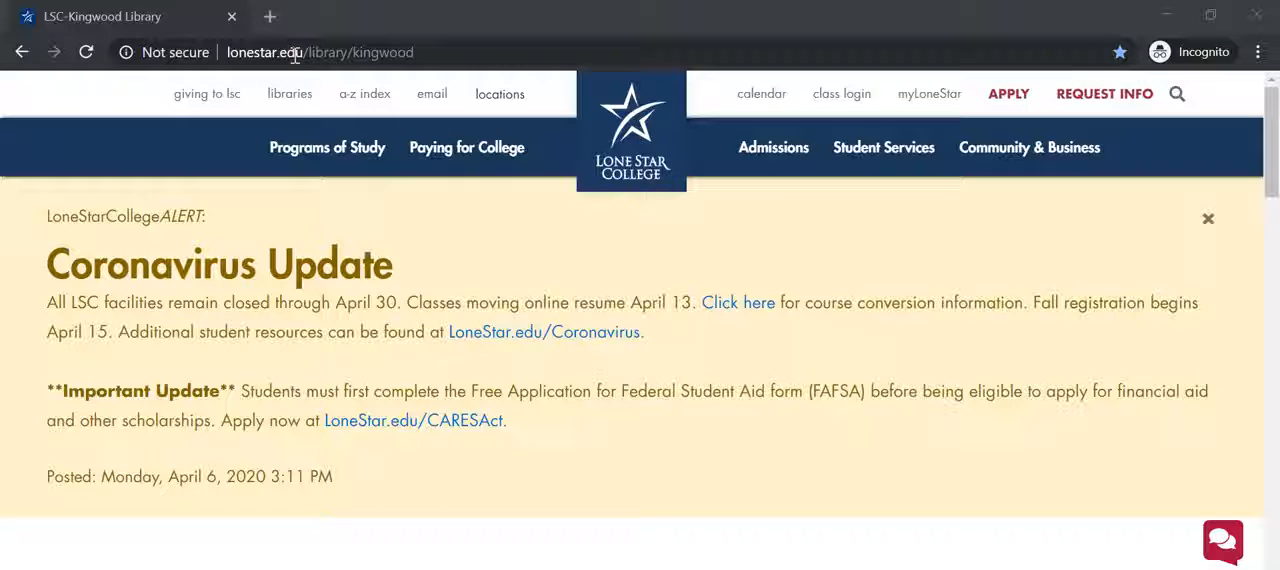
mouse_move(380, 58)
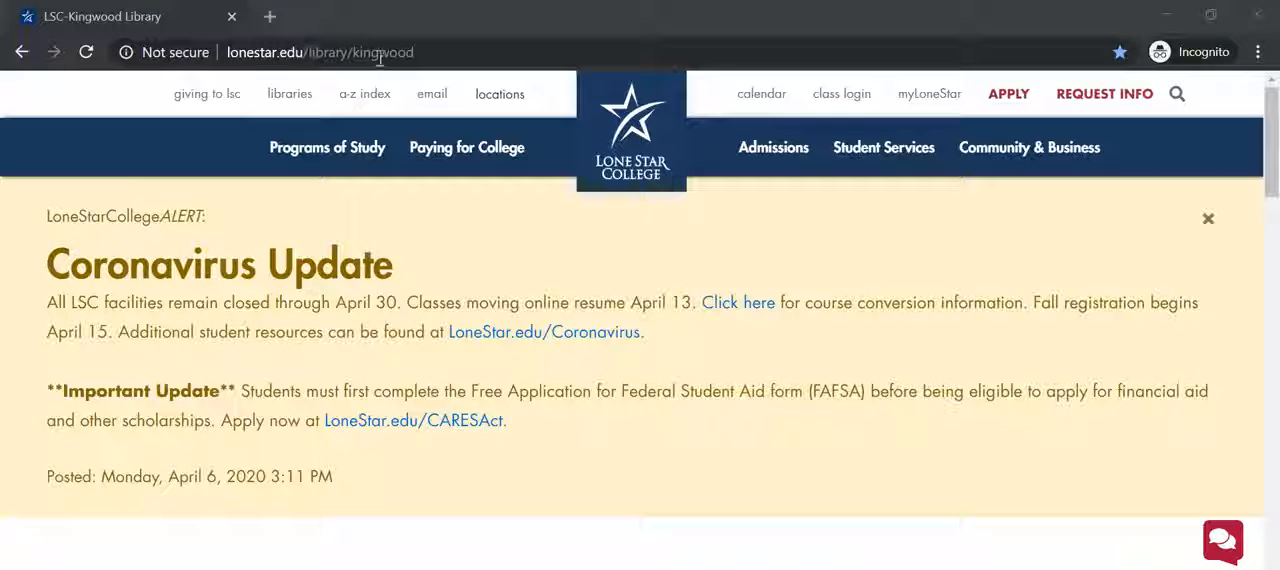
Step: Scroll the library page and open the Flipster magazine collection in a new tab
scroll("down", 3)
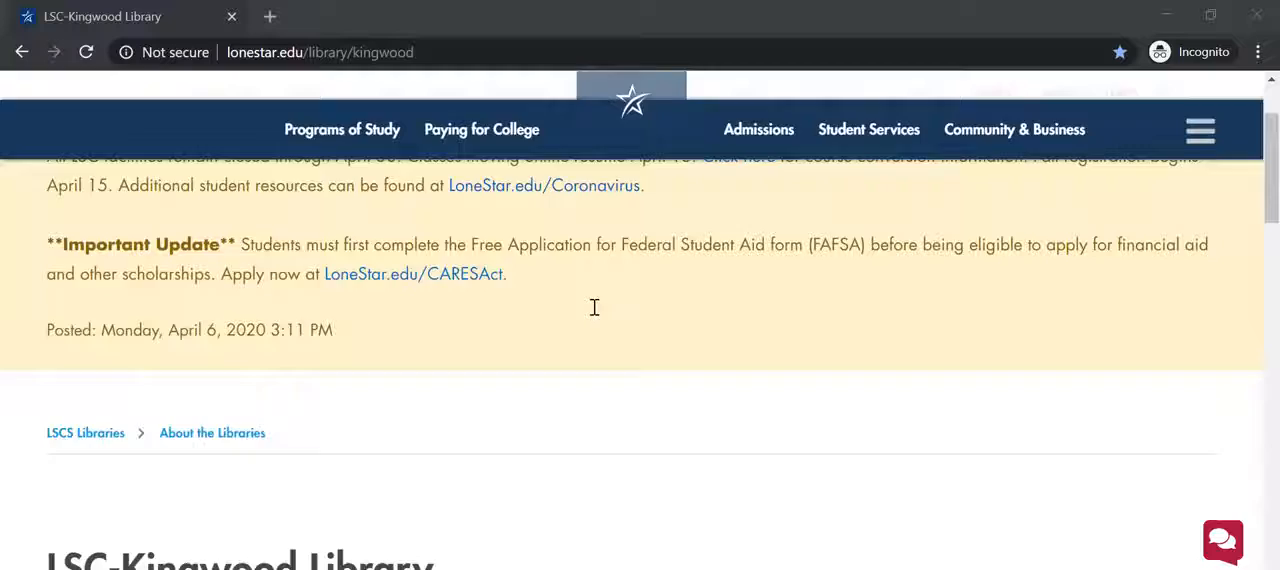
scroll("down", 3)
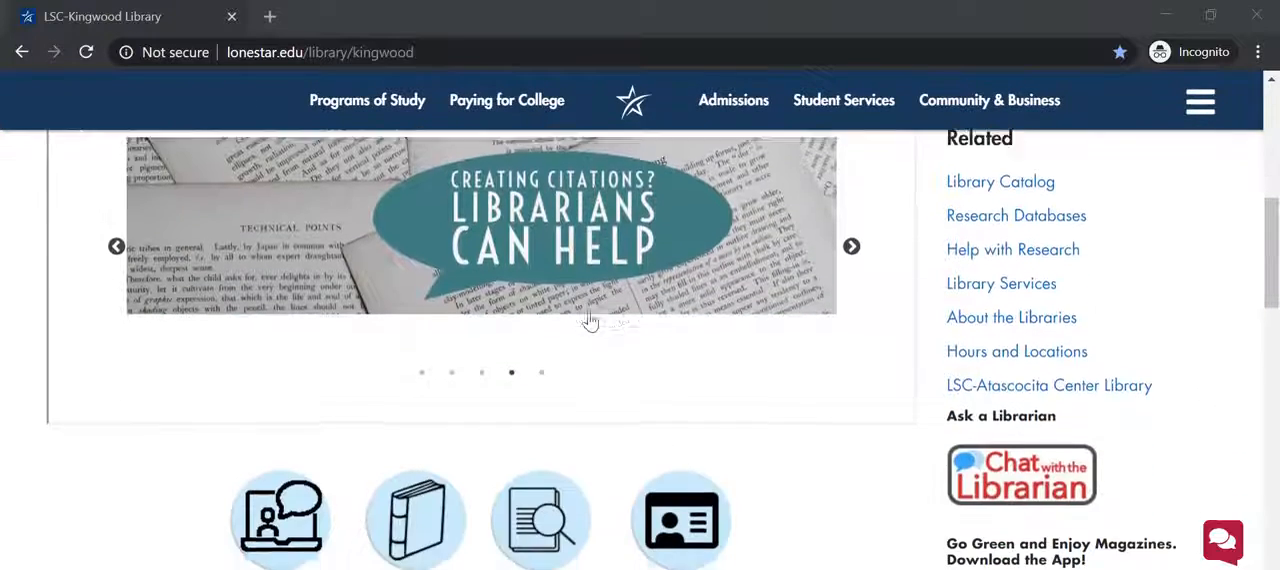
scroll("down", 3)
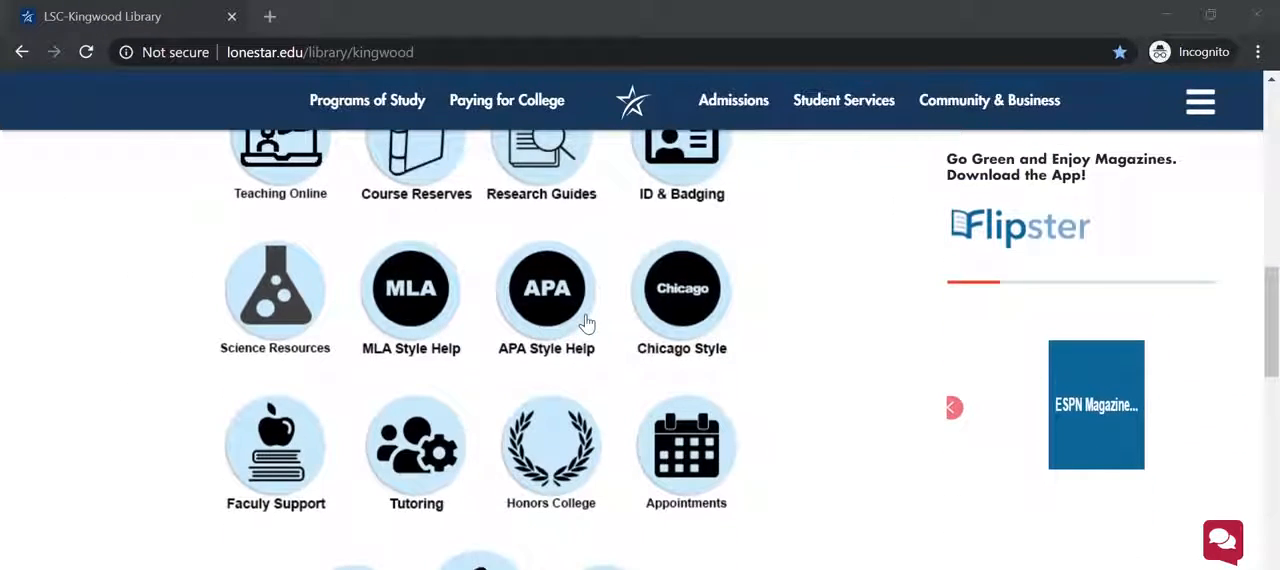
mouse_move(938, 220)
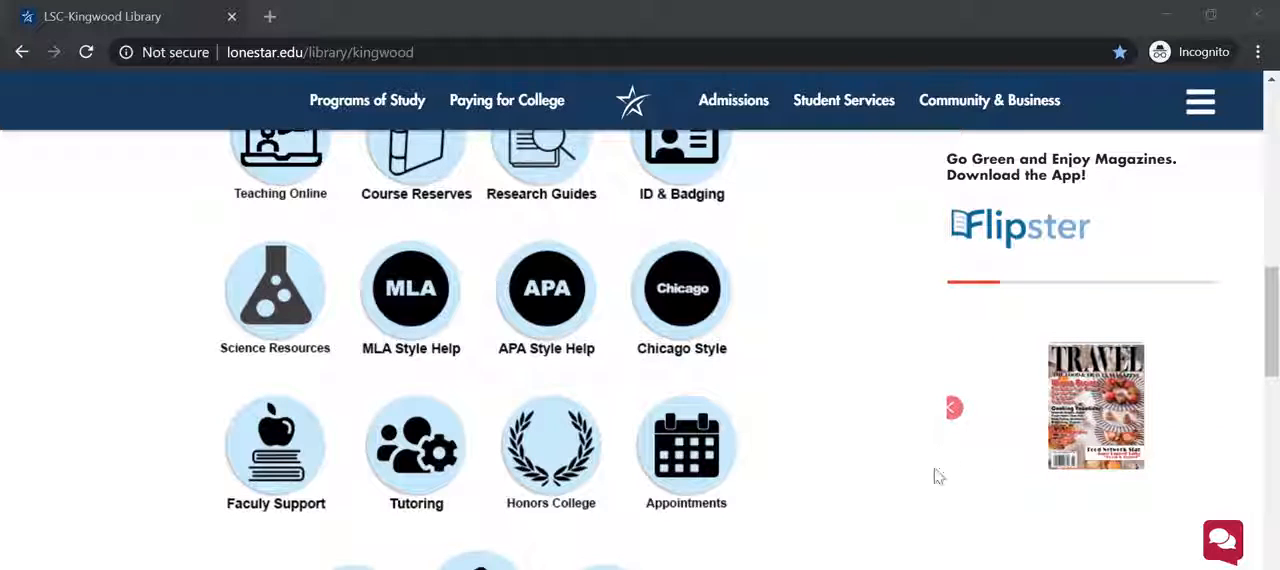
mouse_move(897, 477)
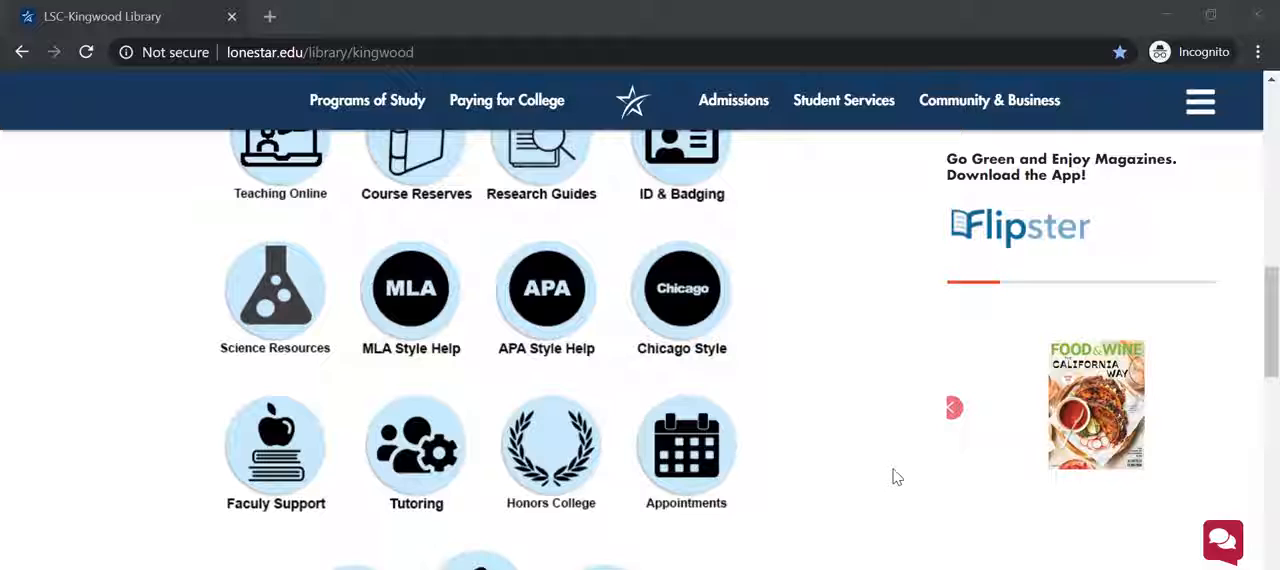
mouse_move(1065, 480)
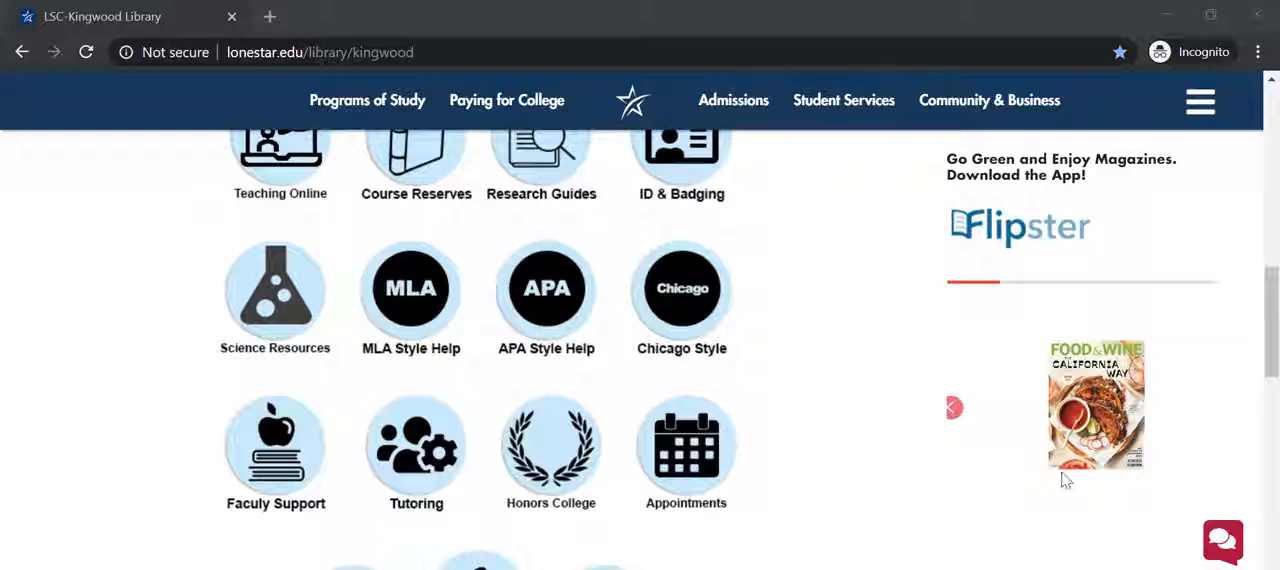
mouse_move(1013, 250)
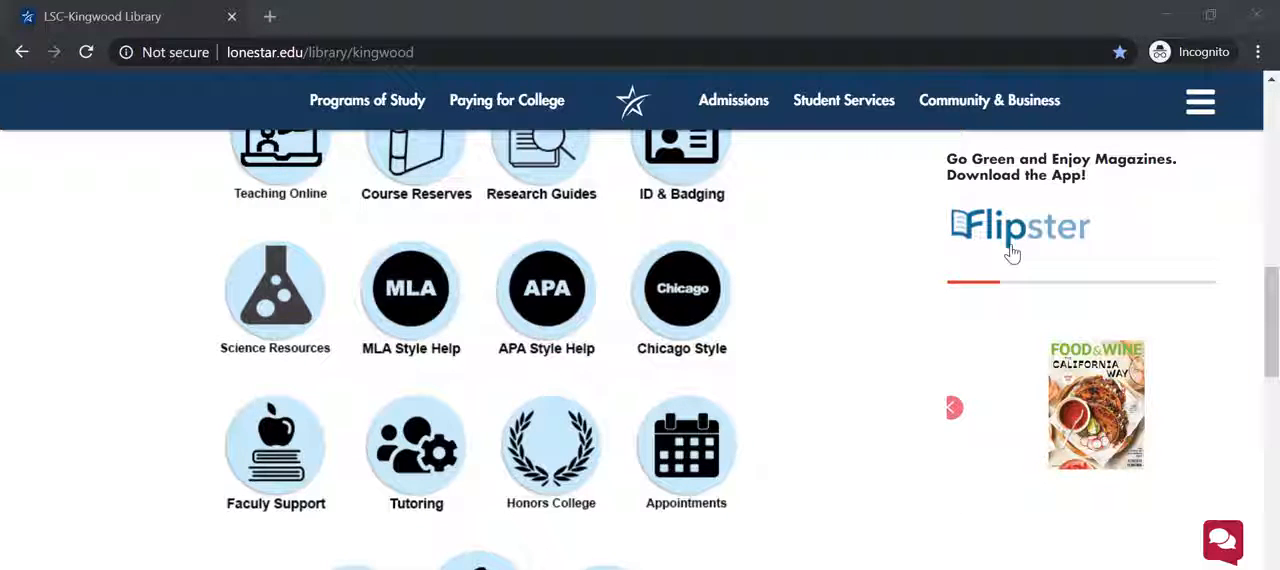
mouse_move(1013, 240)
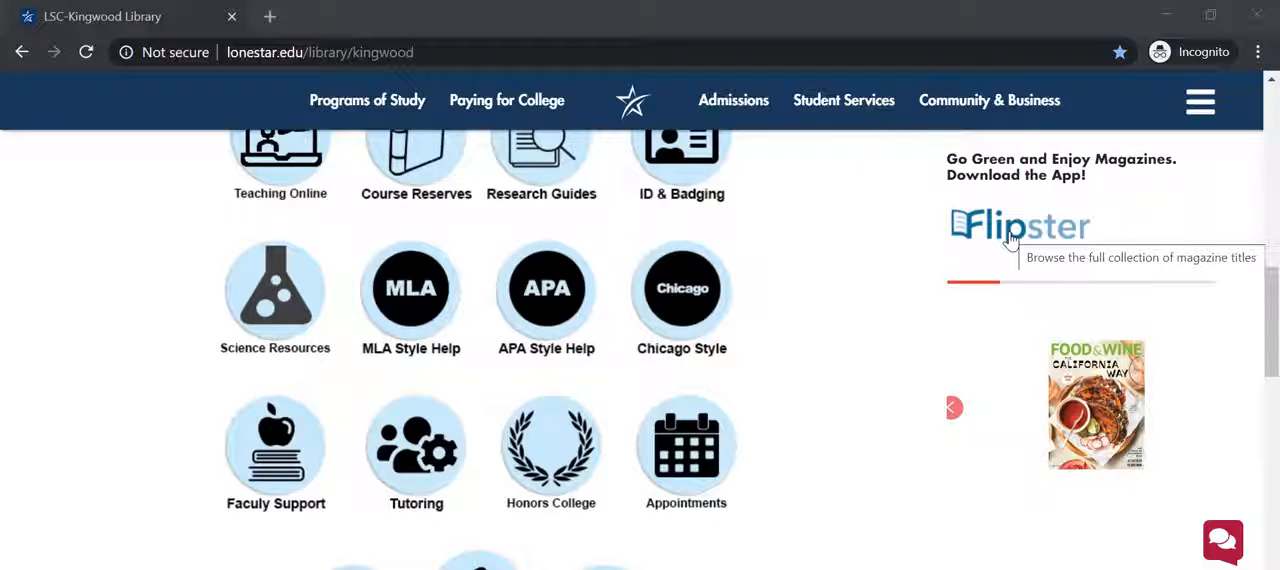
left_click(1018, 224)
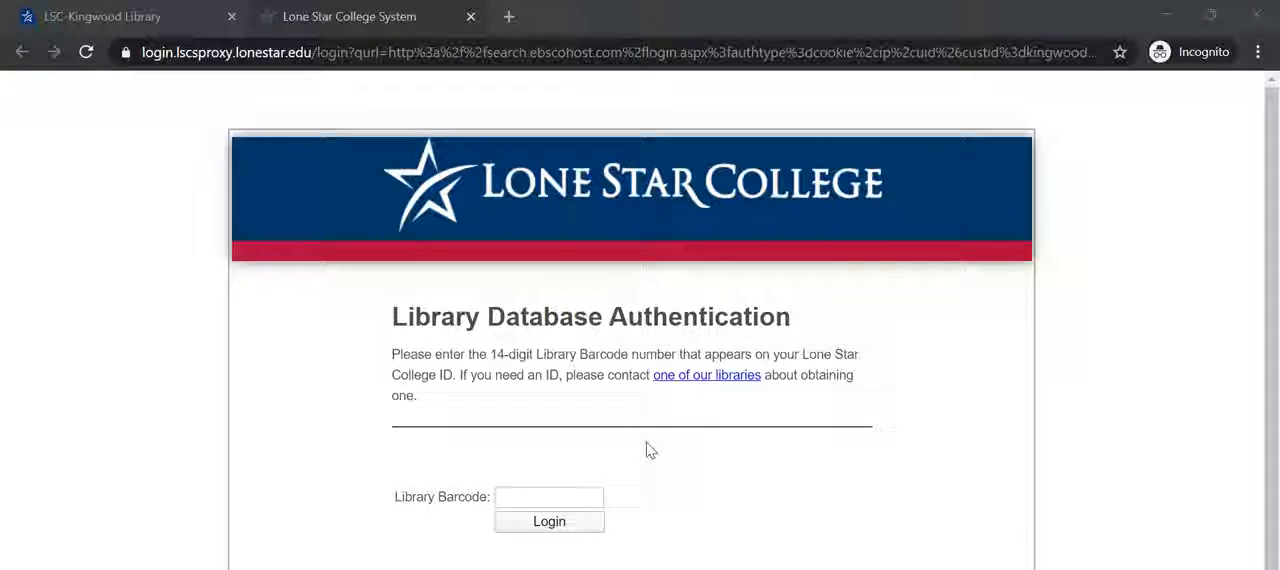
Step: Sign in on the Library Database Authentication page with the library barcode
scroll("down", 3)
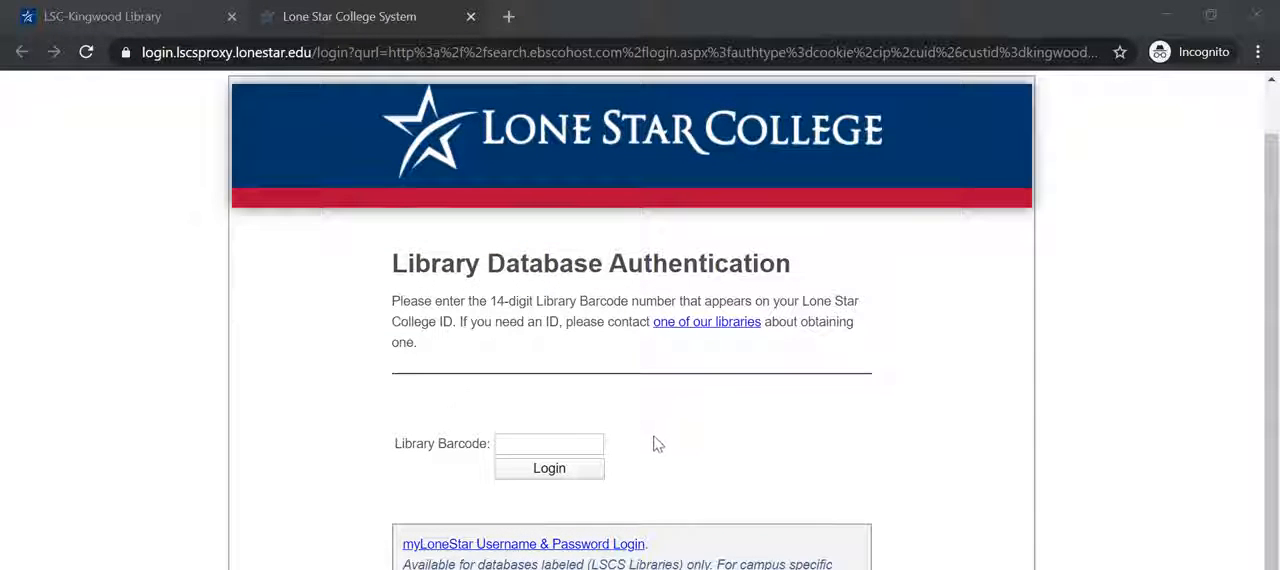
left_click(549, 443)
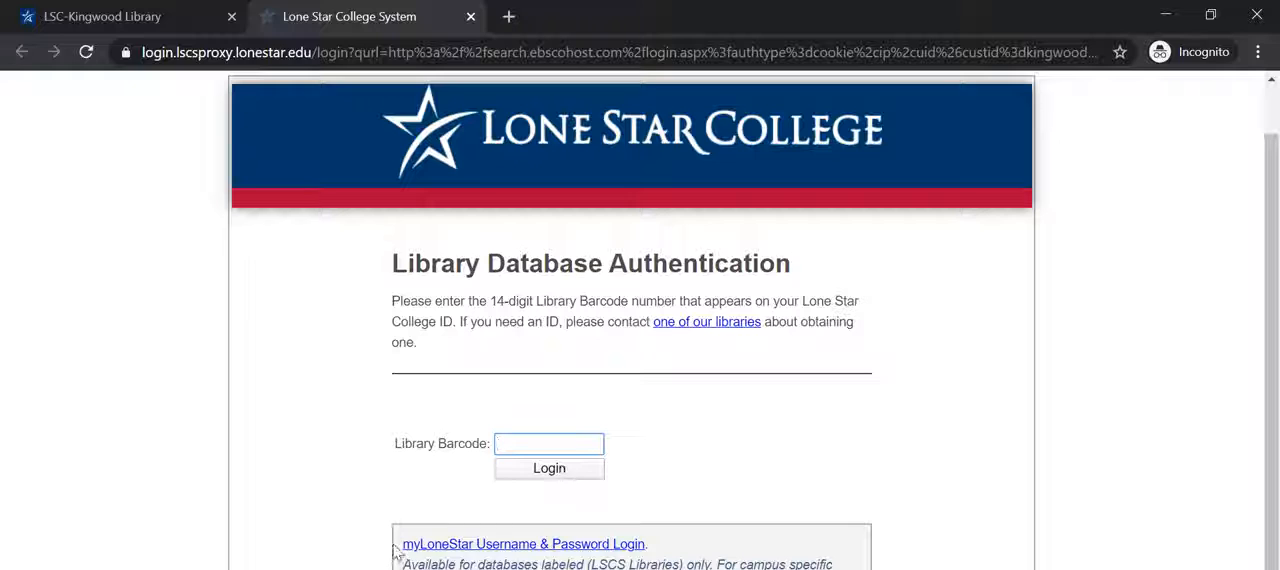
mouse_move(680, 544)
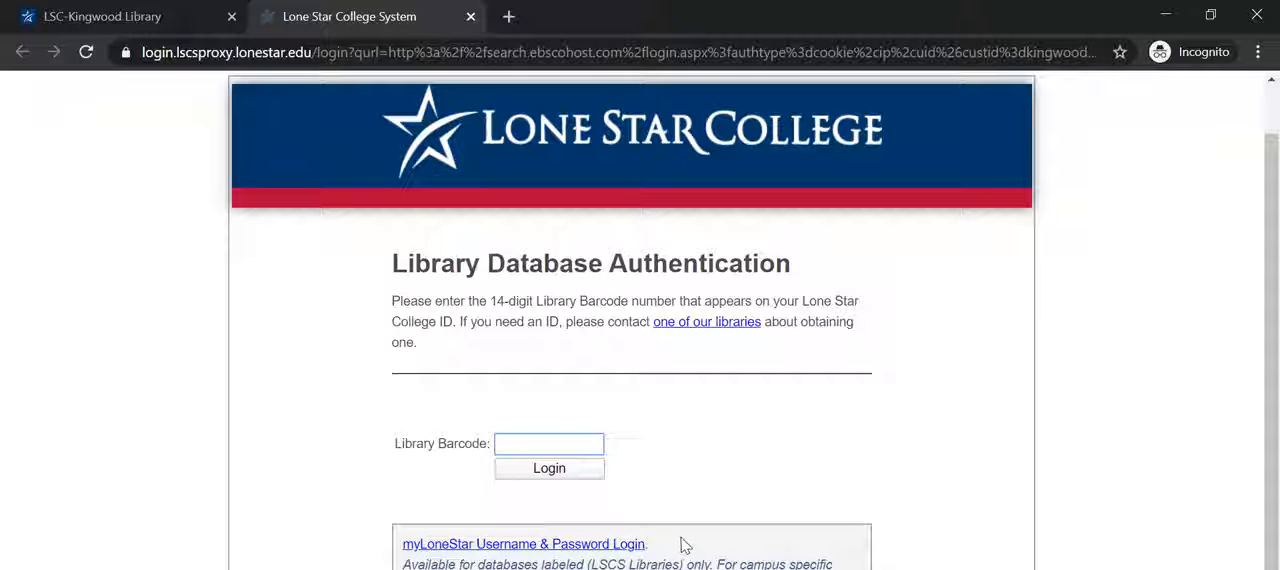
left_click(548, 443)
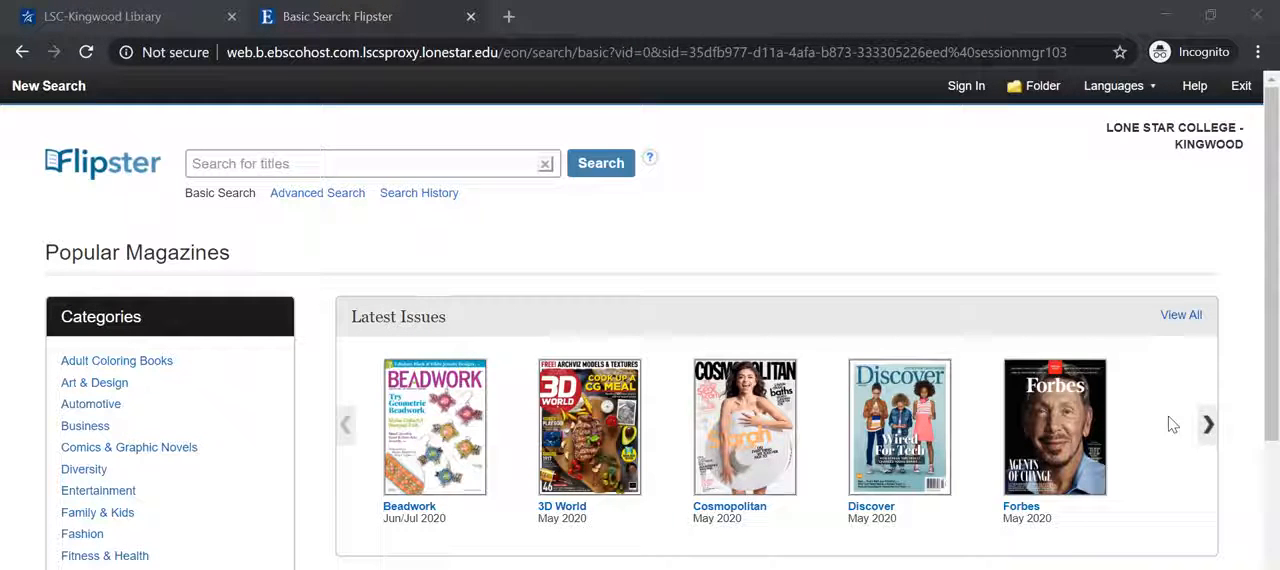
scroll("down", 3)
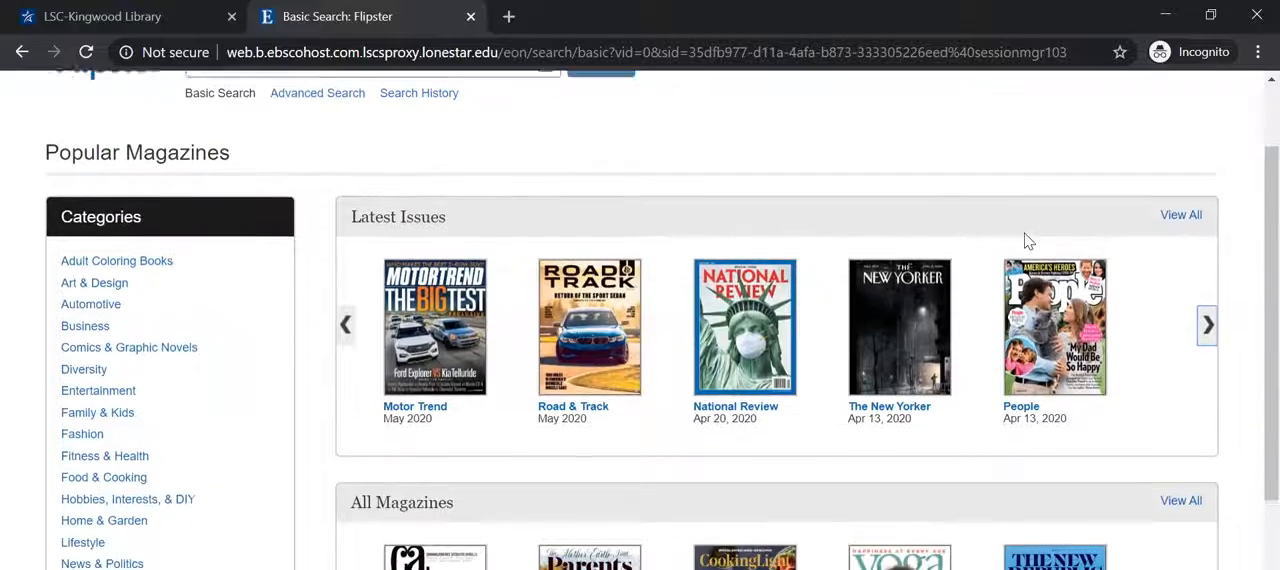
scroll("down", 3)
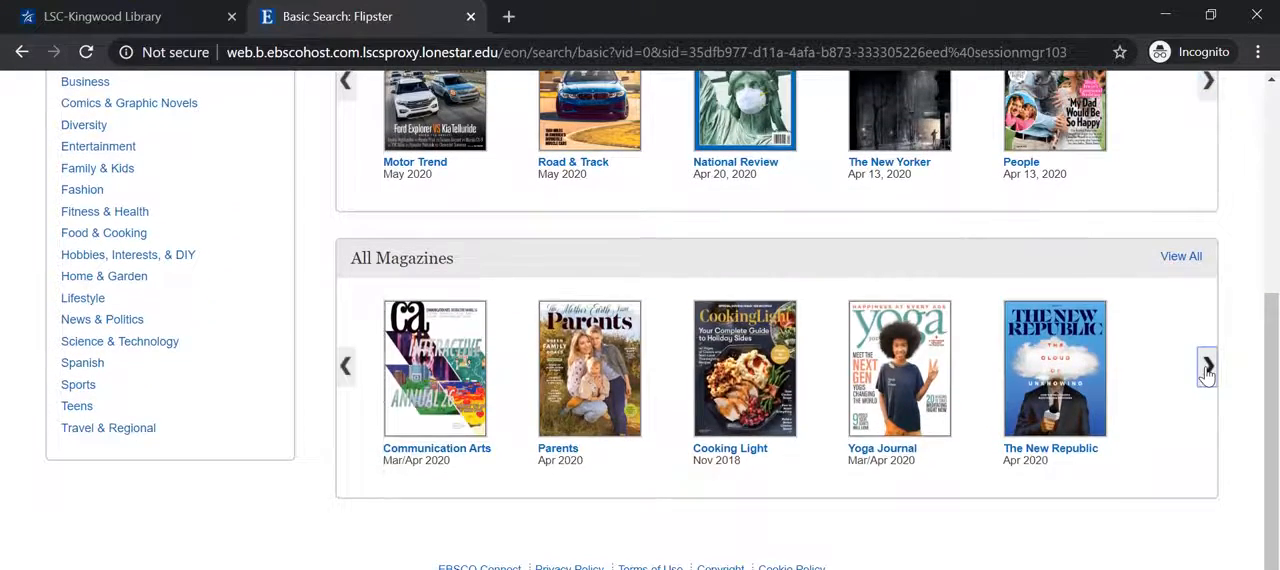
scroll("up", 3)
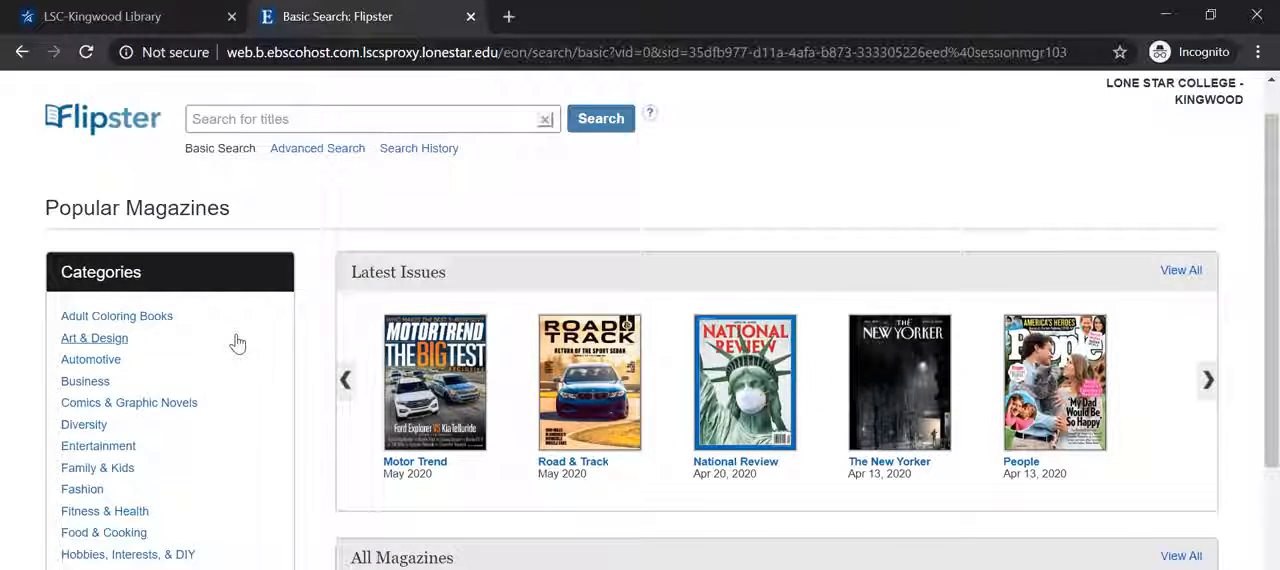
scroll("down", 3)
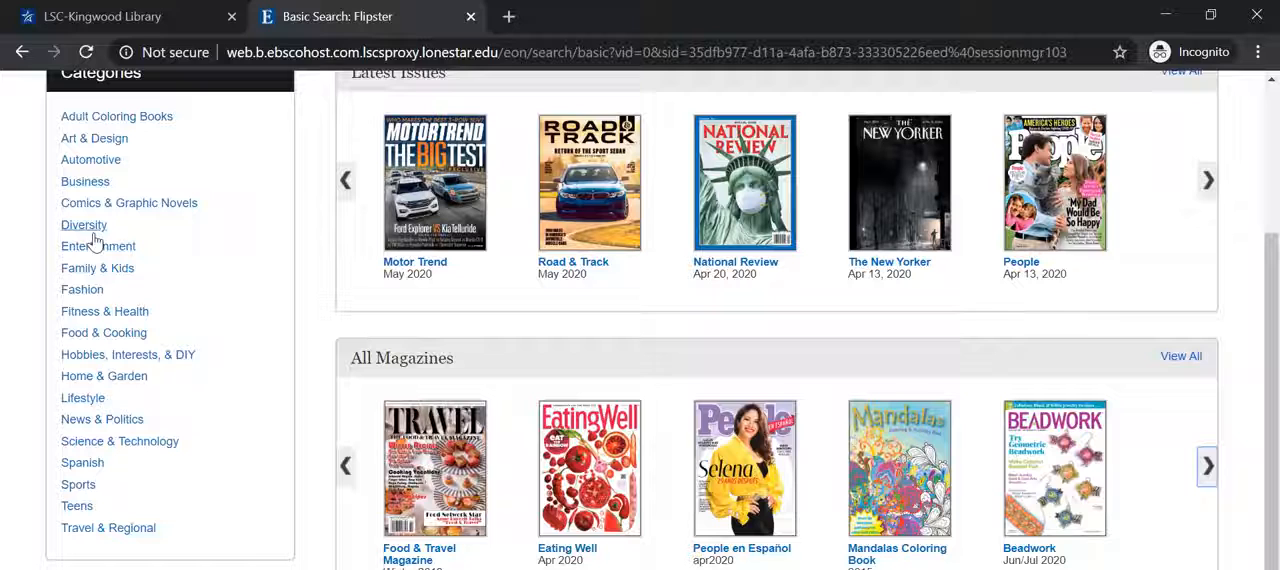
Step: Pick News & Politics, browse the seven results, and return to TIME at the top
left_click(102, 419)
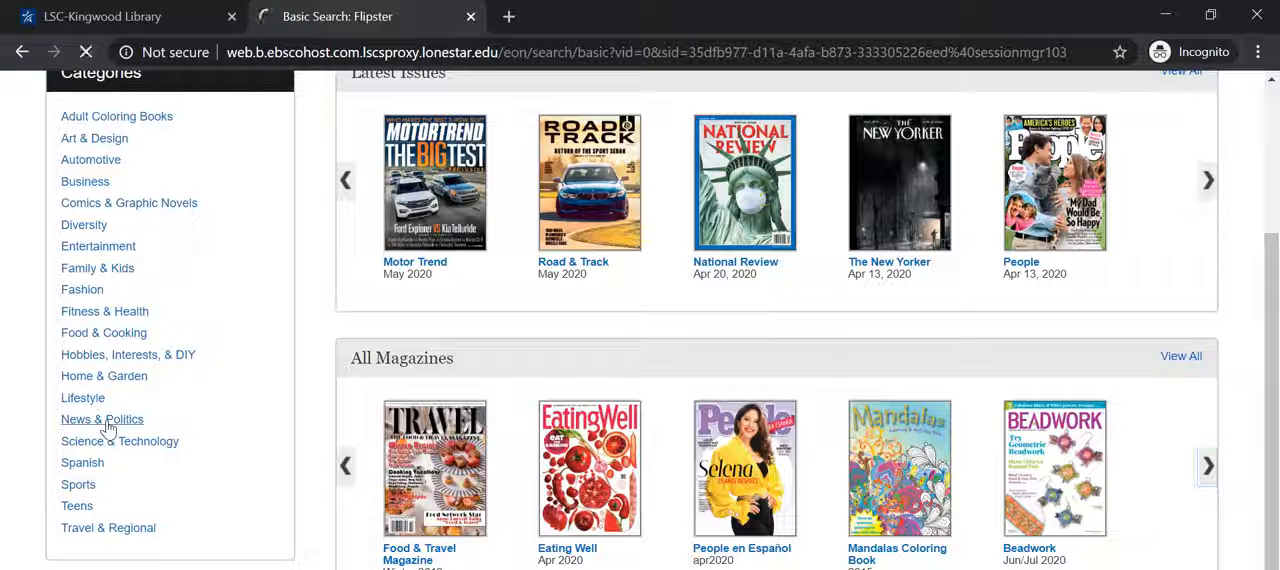
left_click(102, 419)
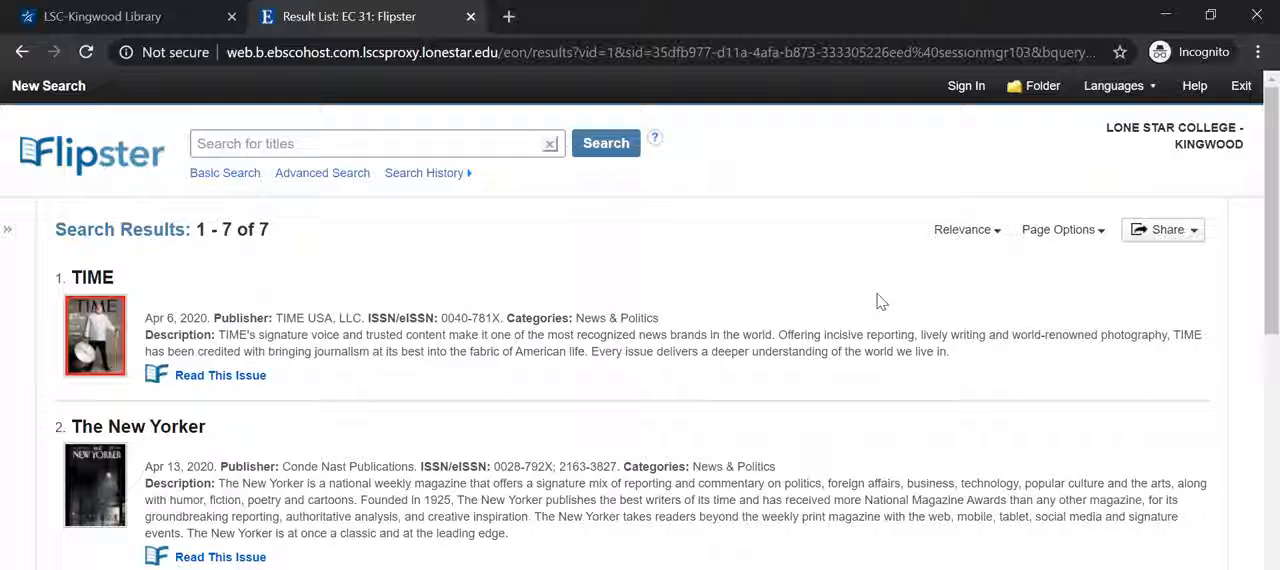
scroll("down", 3)
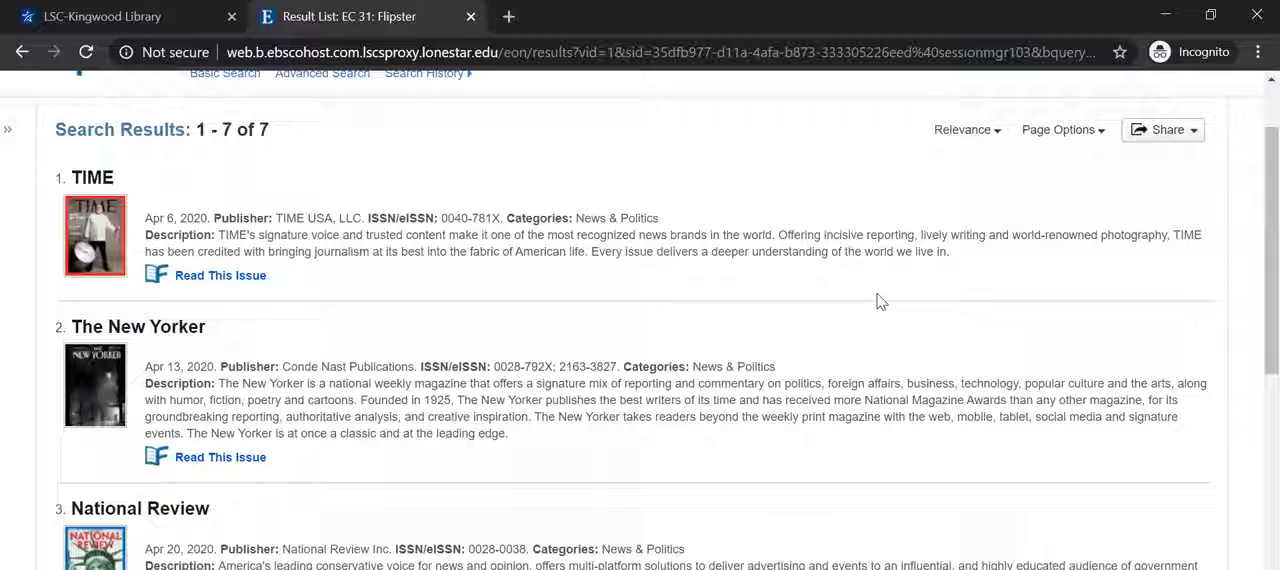
scroll("up", 3)
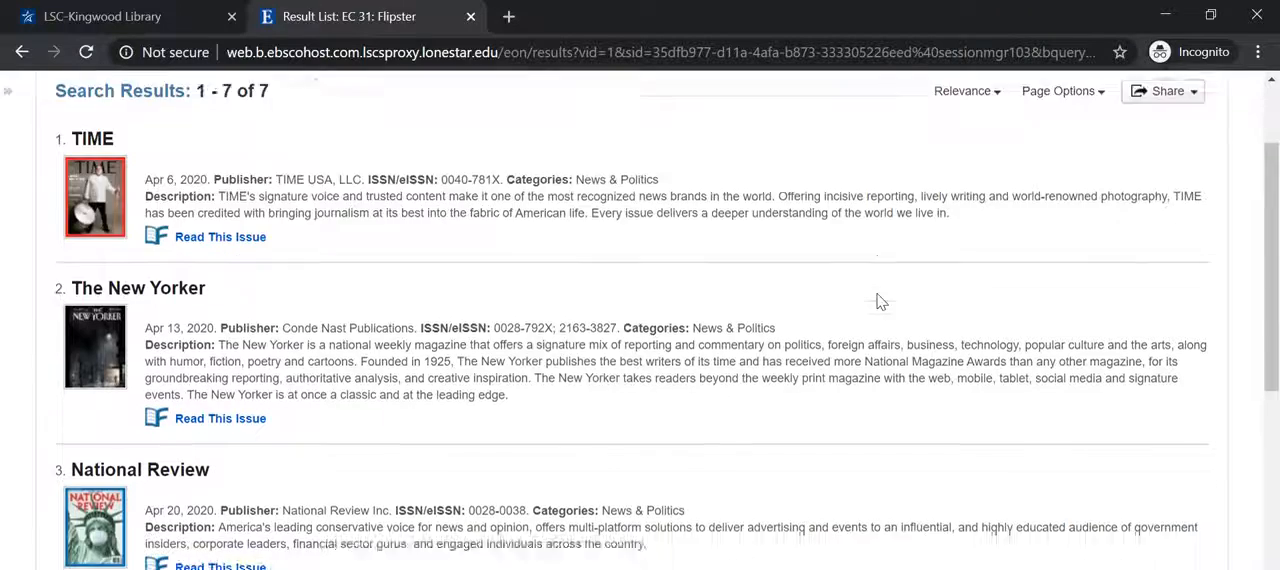
scroll("down", 3)
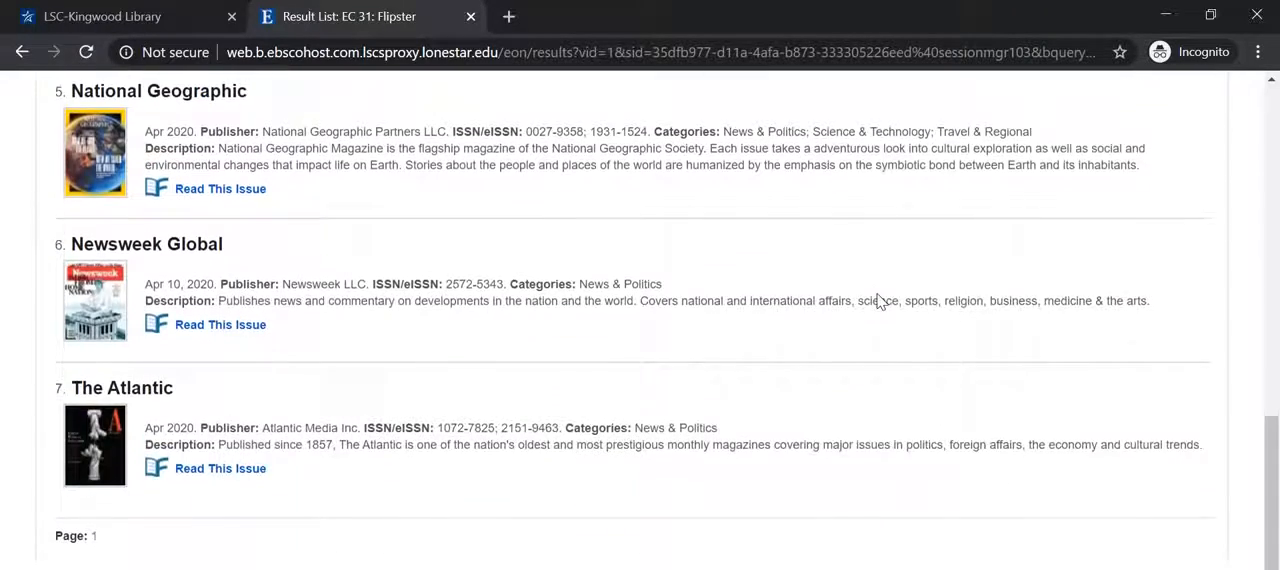
scroll("up", 3)
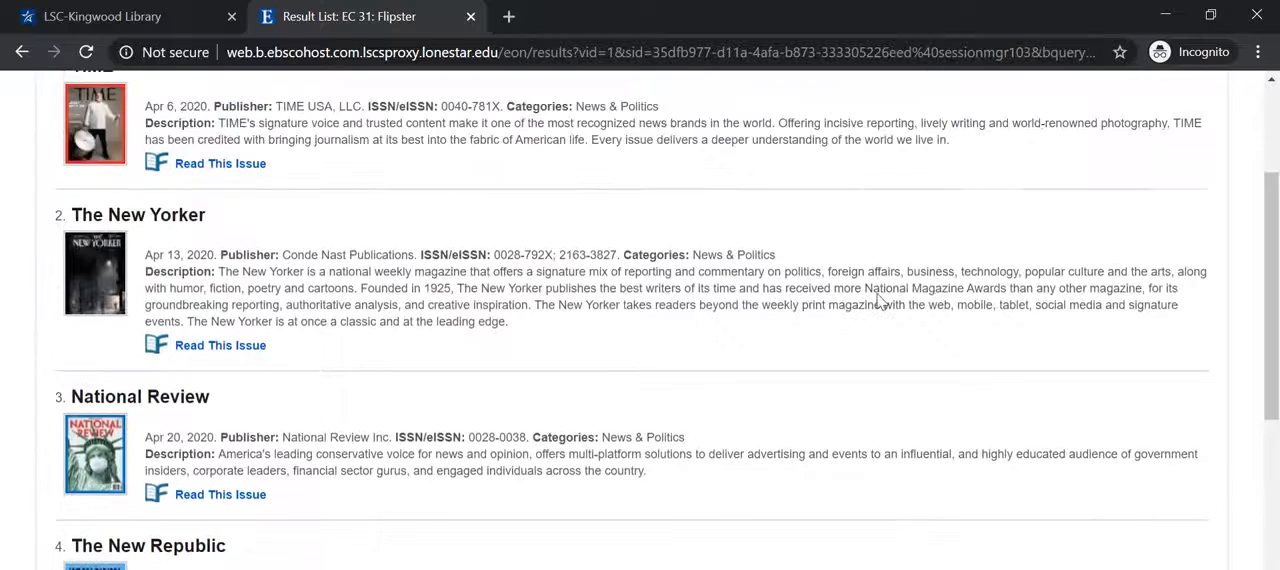
scroll("up", 3)
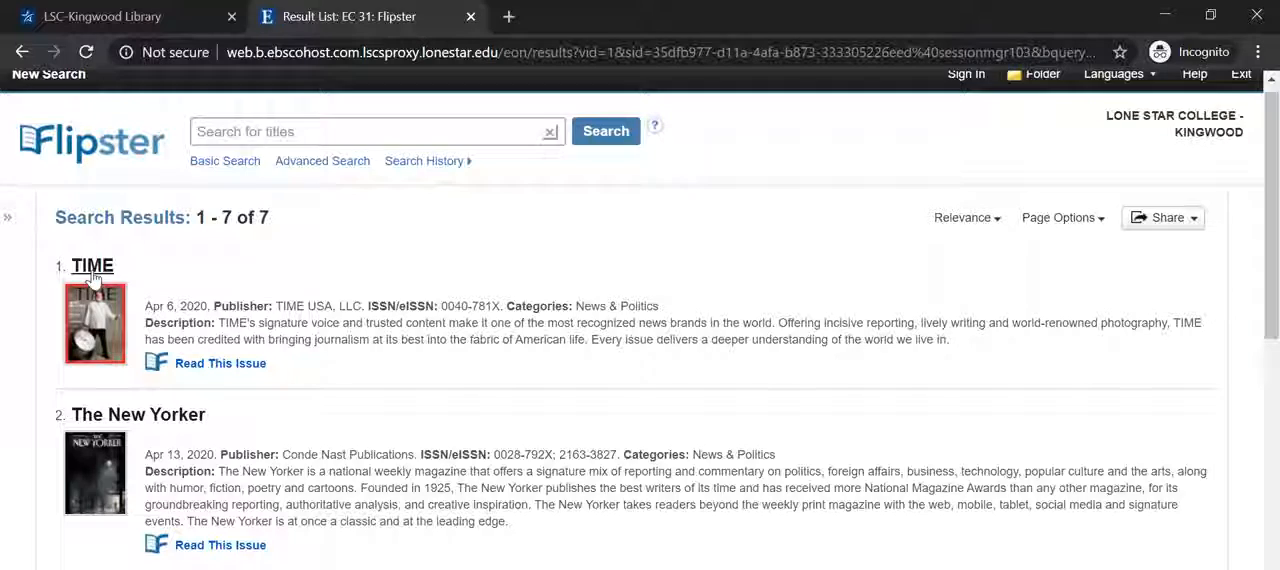
Step: Open TIME's April 6, 2020 issue from the results in the reader
left_click(220, 363)
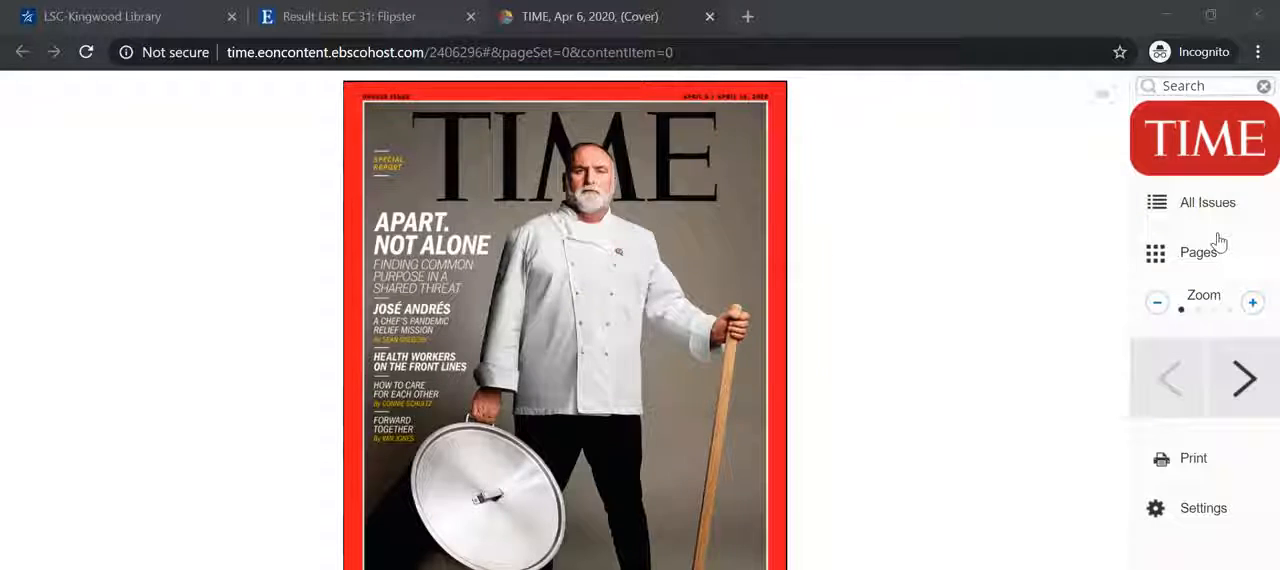
Step: Show All Issues and browse the More Issues and contents lists
left_click(1207, 202)
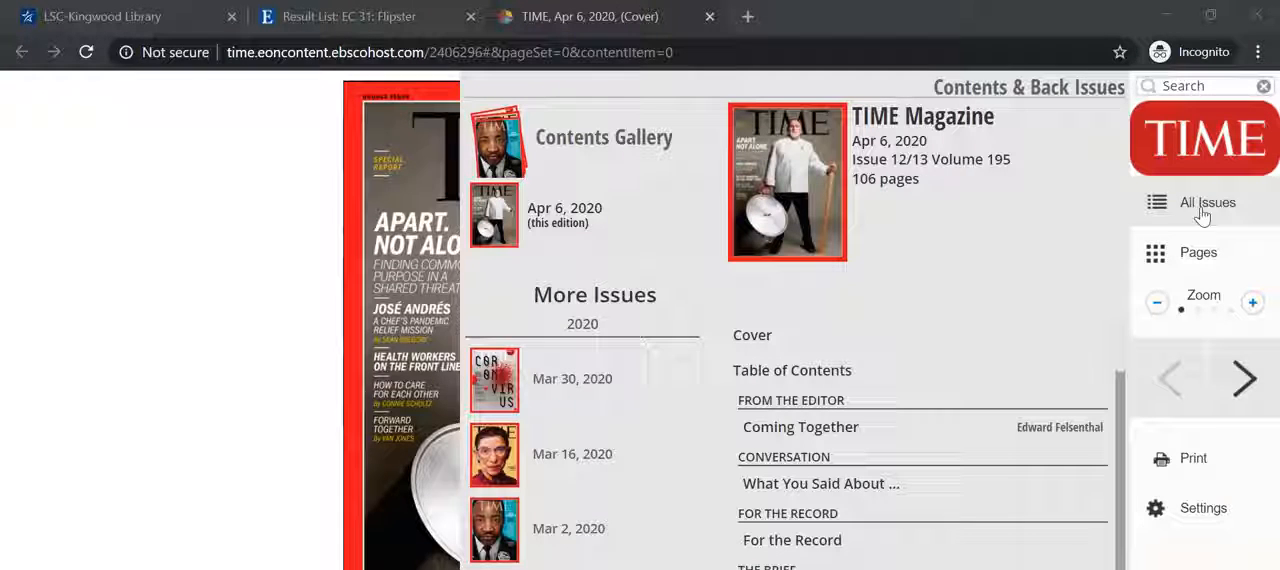
mouse_move(948, 203)
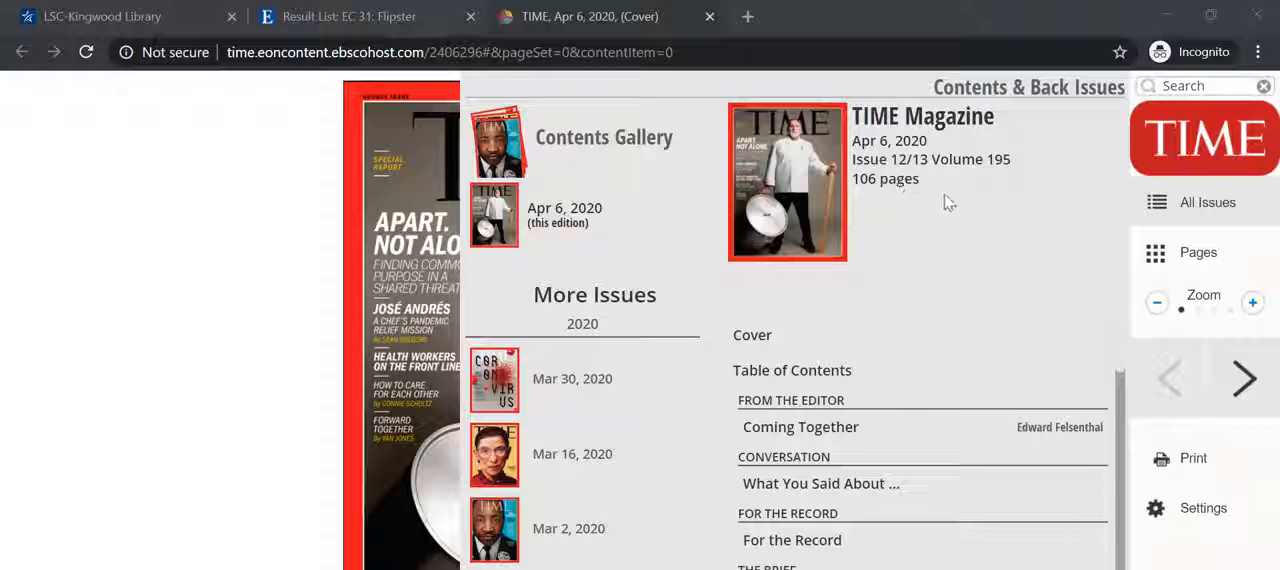
scroll("down", 3)
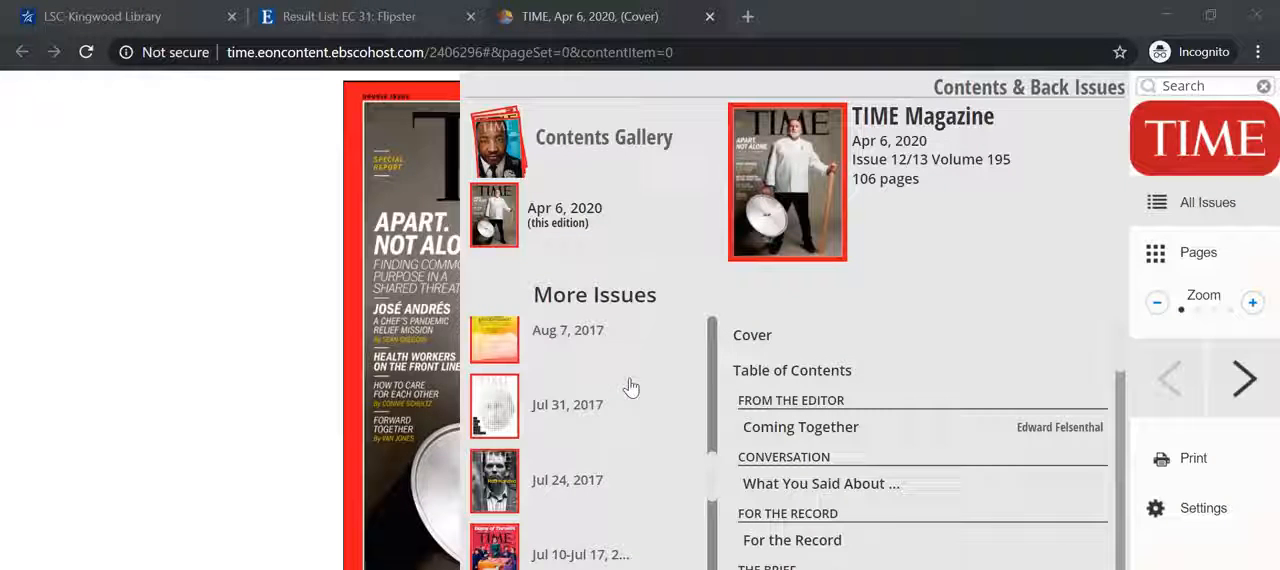
scroll("down", 3)
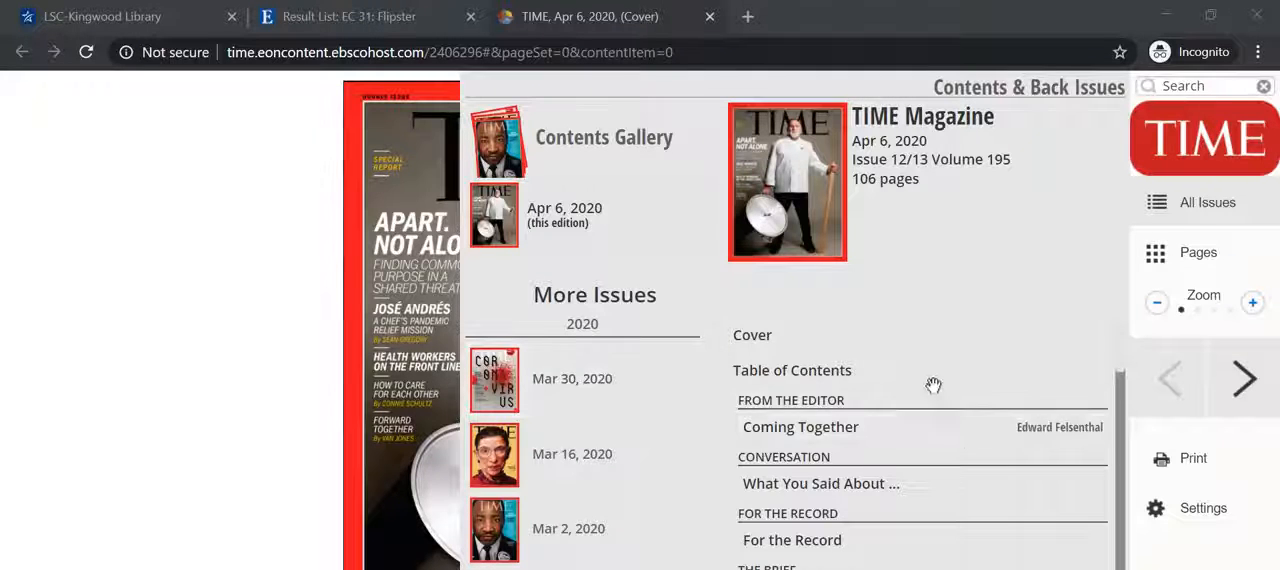
scroll("down", 3)
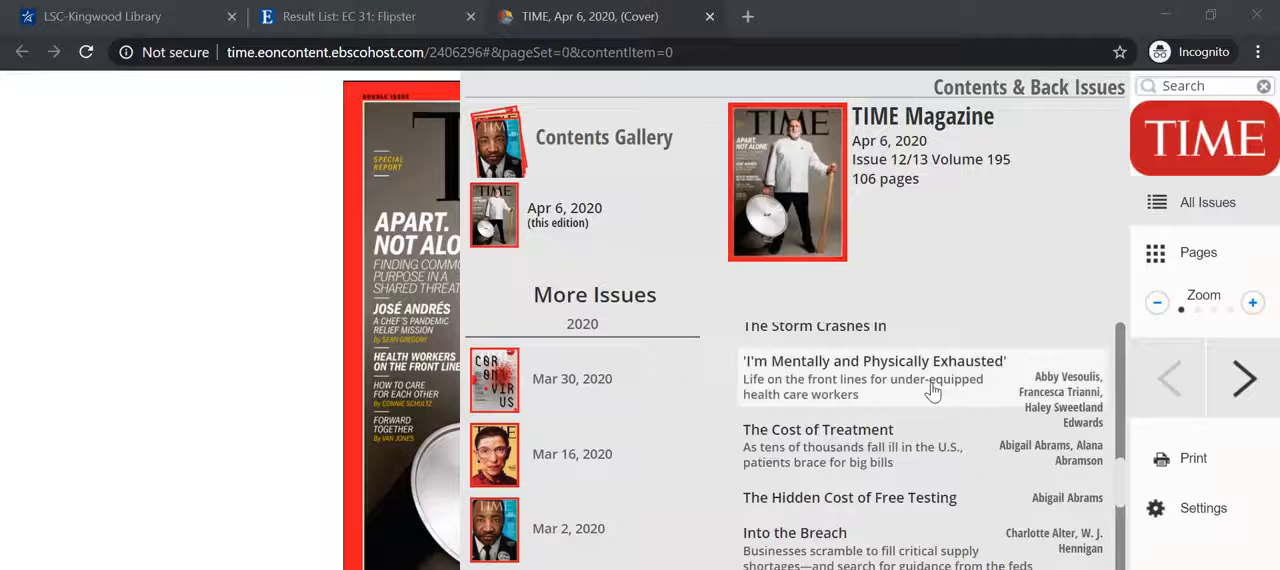
scroll("down", 3)
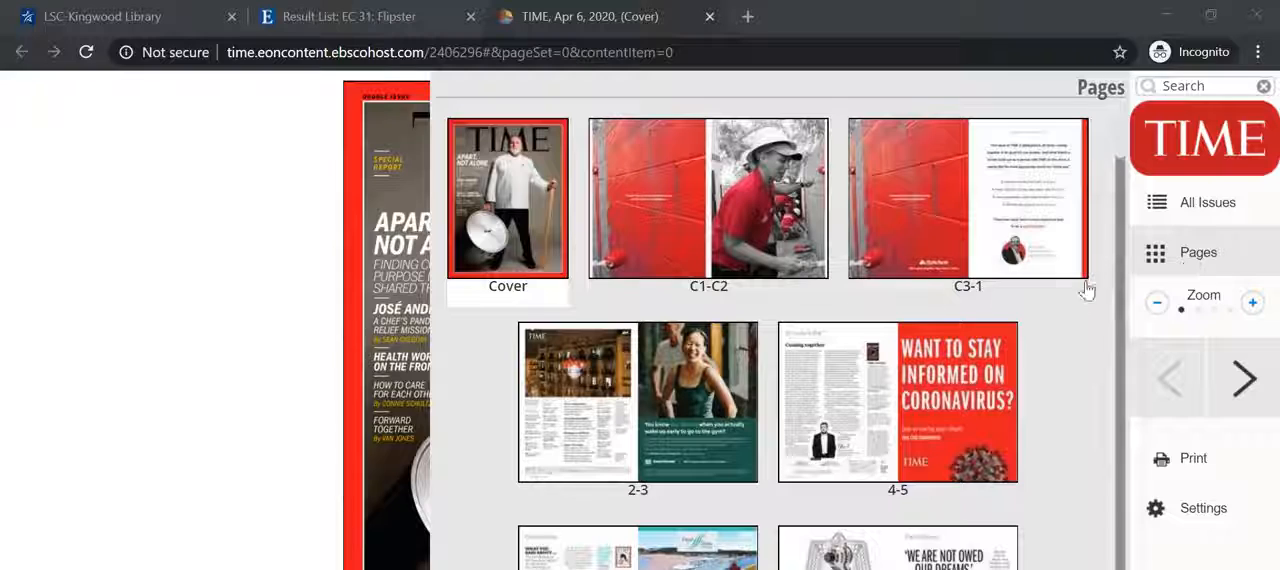
Step: Scroll through the page thumbnails, then close the Pages panel
scroll("down", 3)
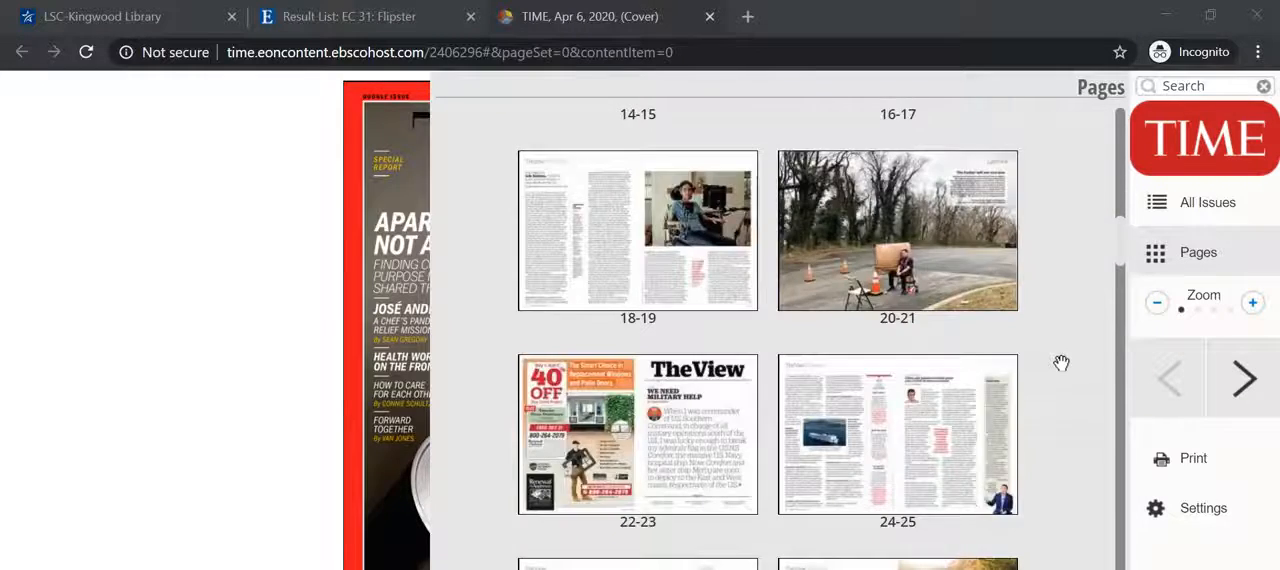
scroll("down", 3)
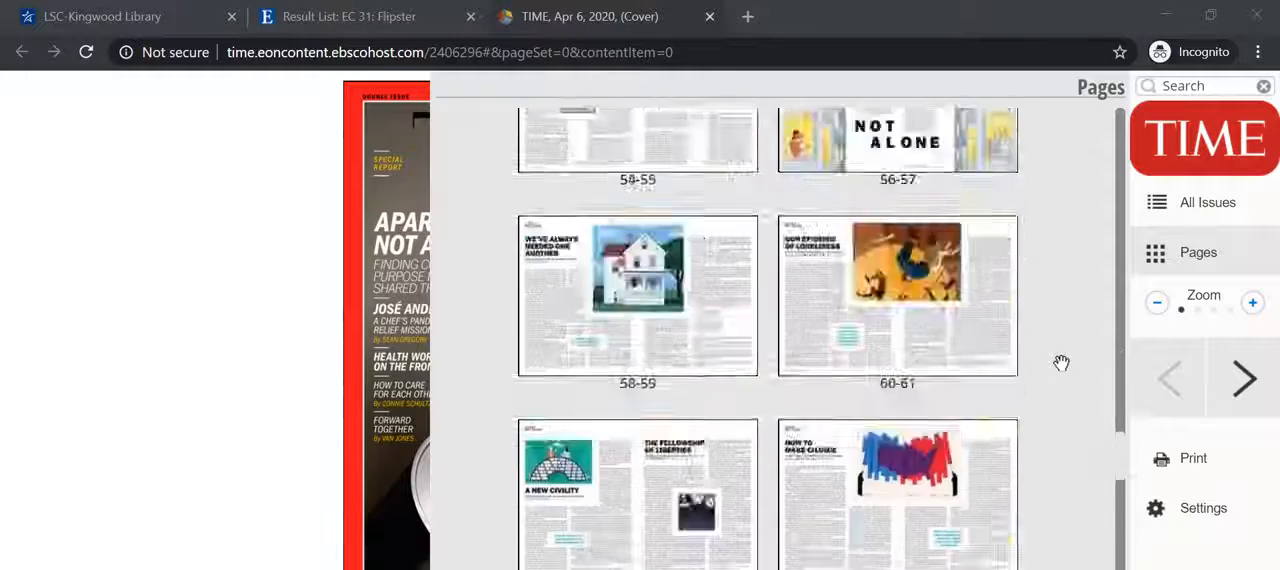
left_click(1253, 302)
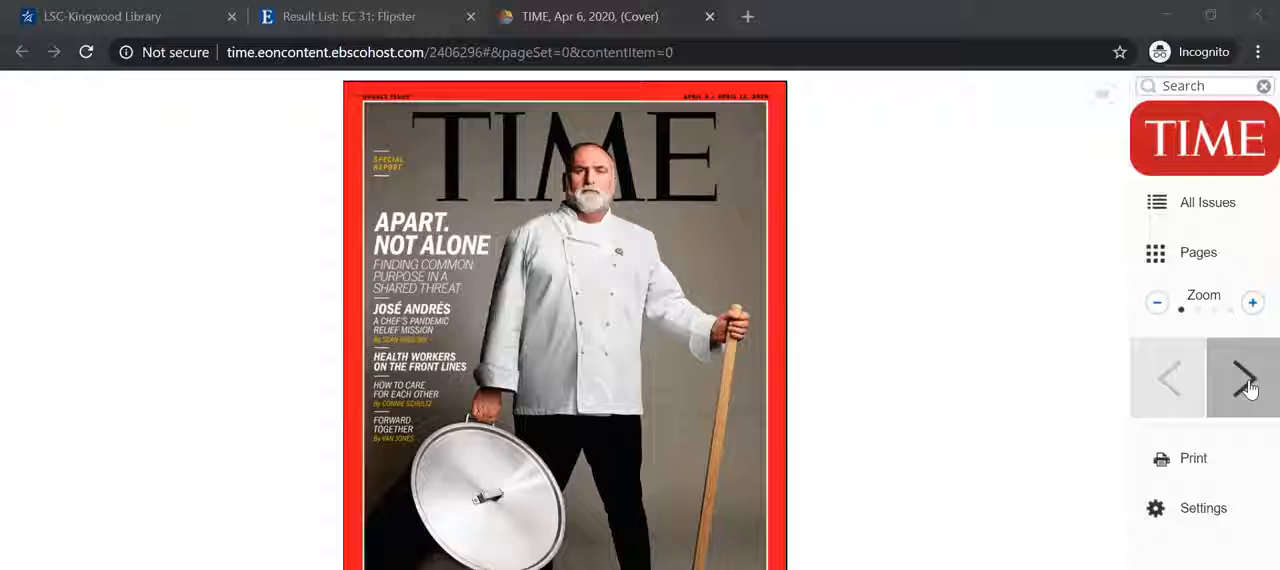
Step: Page forward three spreads to the table of contents on pages 2–3
left_click(1243, 378)
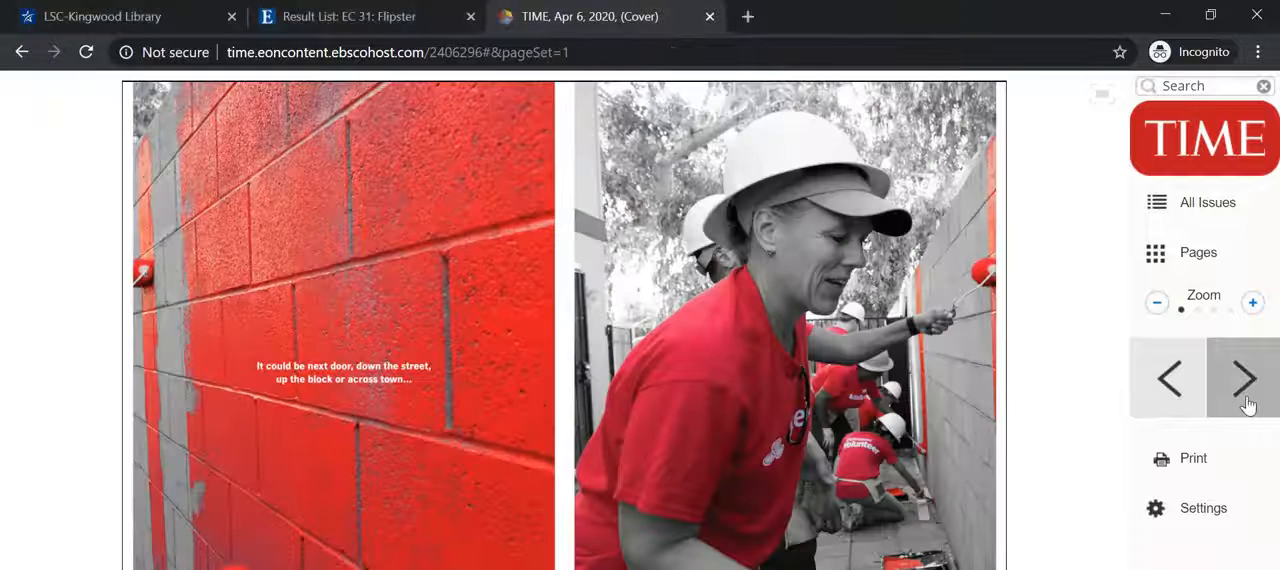
left_click(1242, 378)
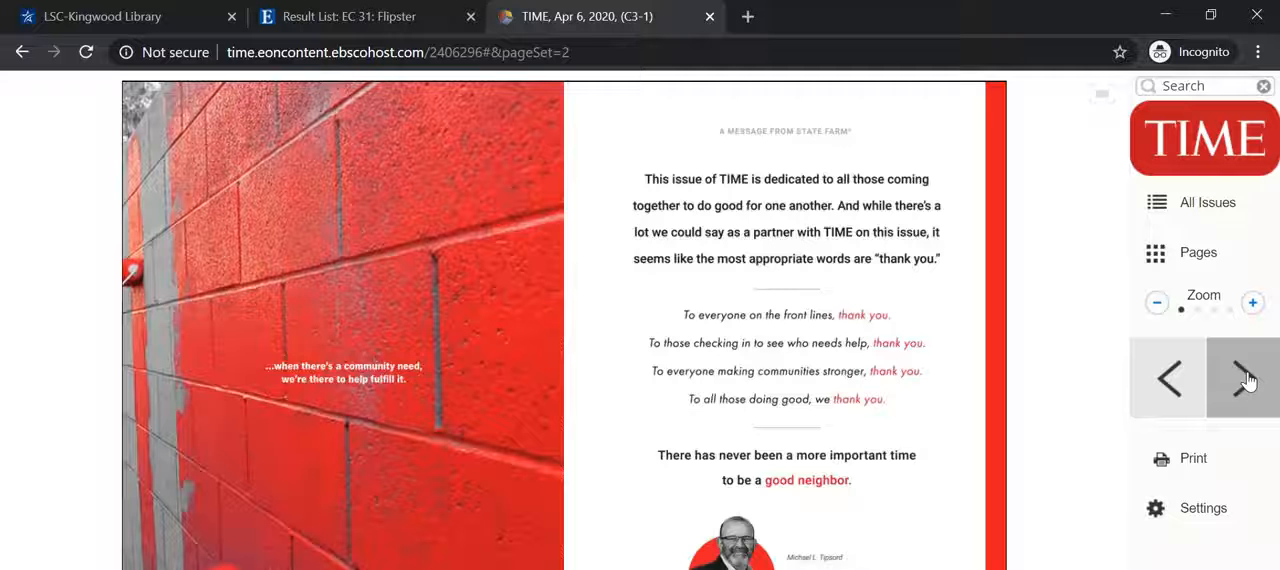
left_click(1244, 378)
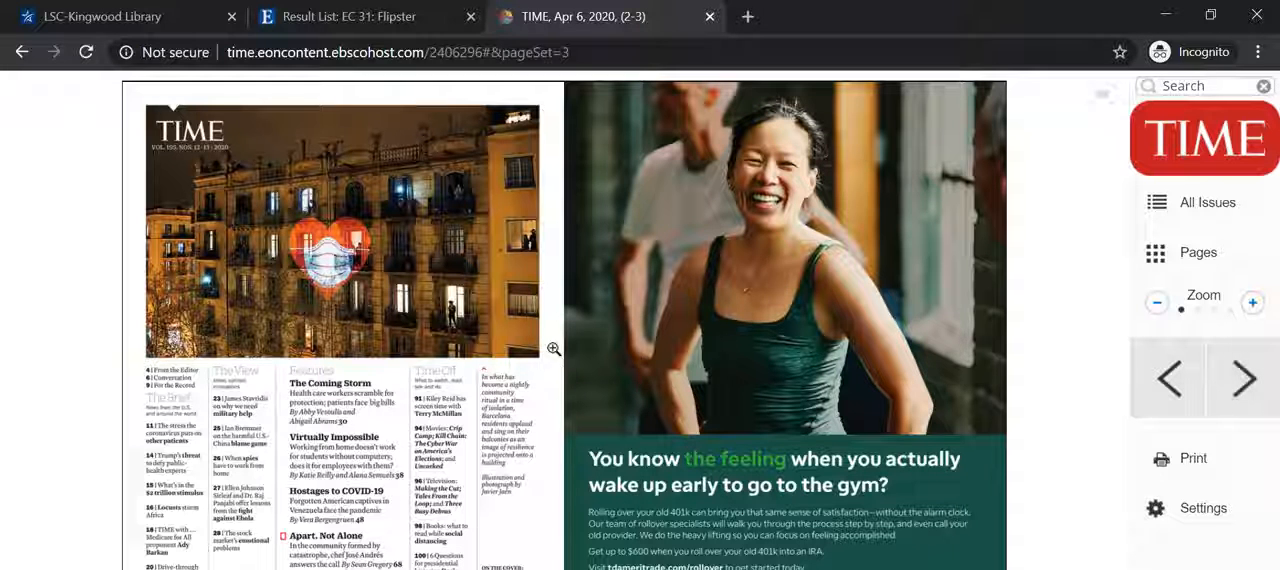
mouse_move(325, 420)
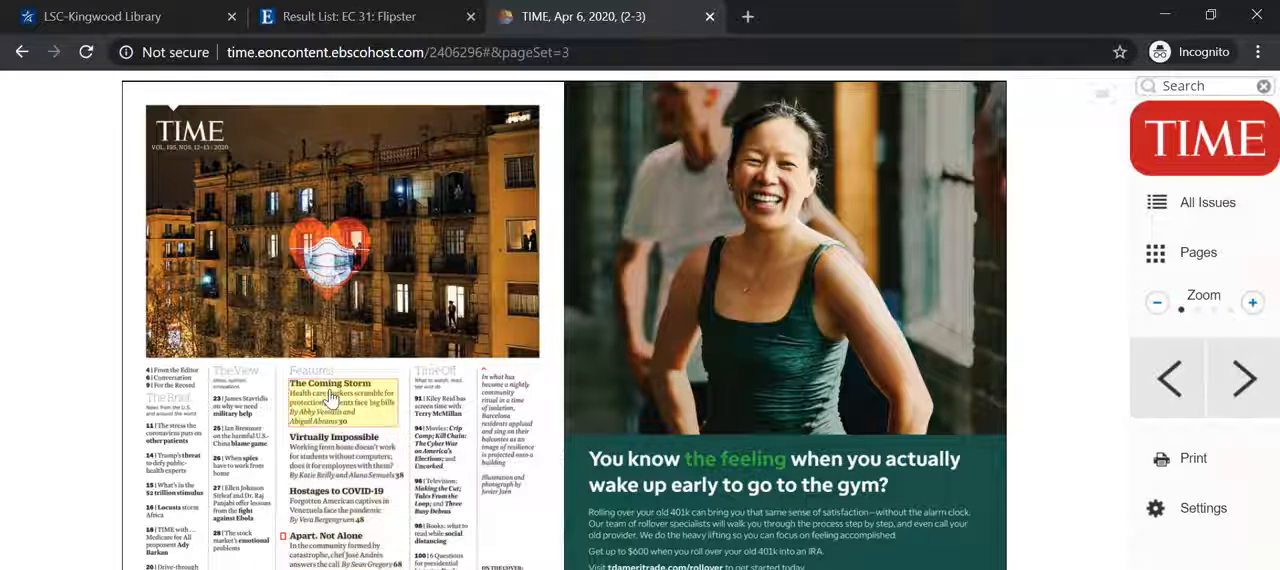
mouse_move(340, 410)
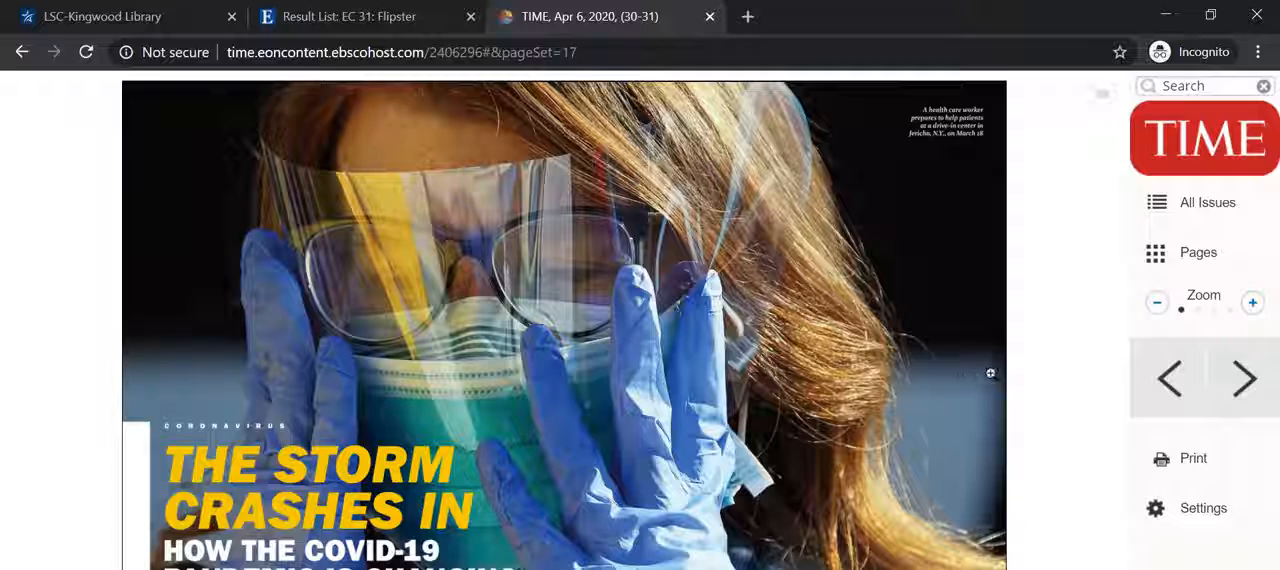
Step: Page ahead two spreads to The Cost of Treatment on pages 34–35
left_click(1244, 378)
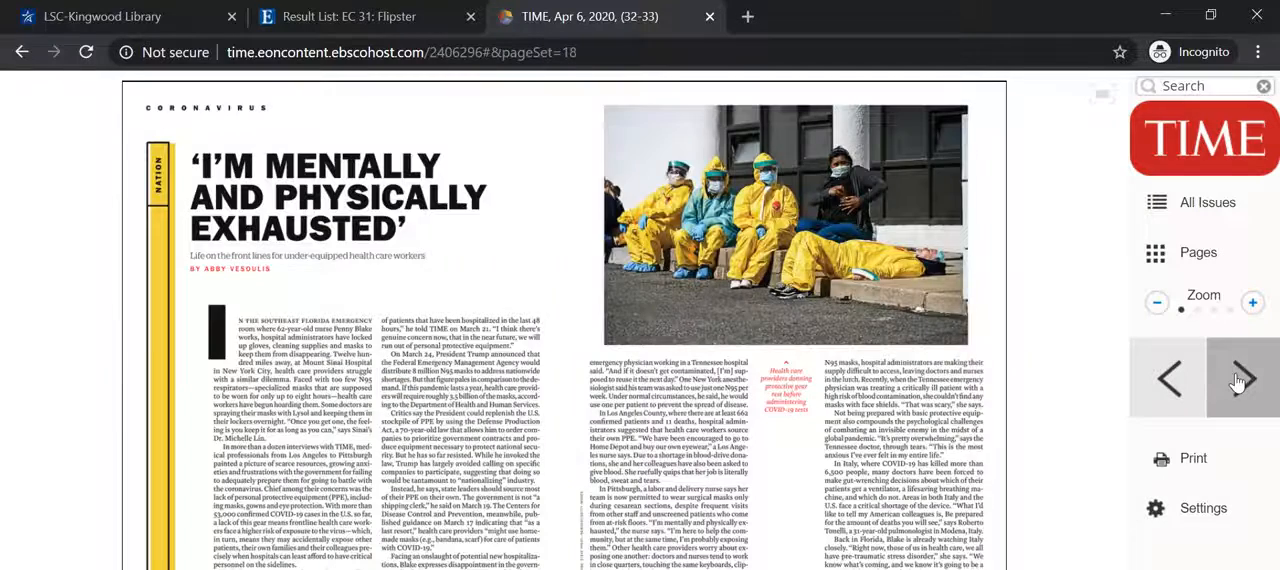
left_click(1240, 378)
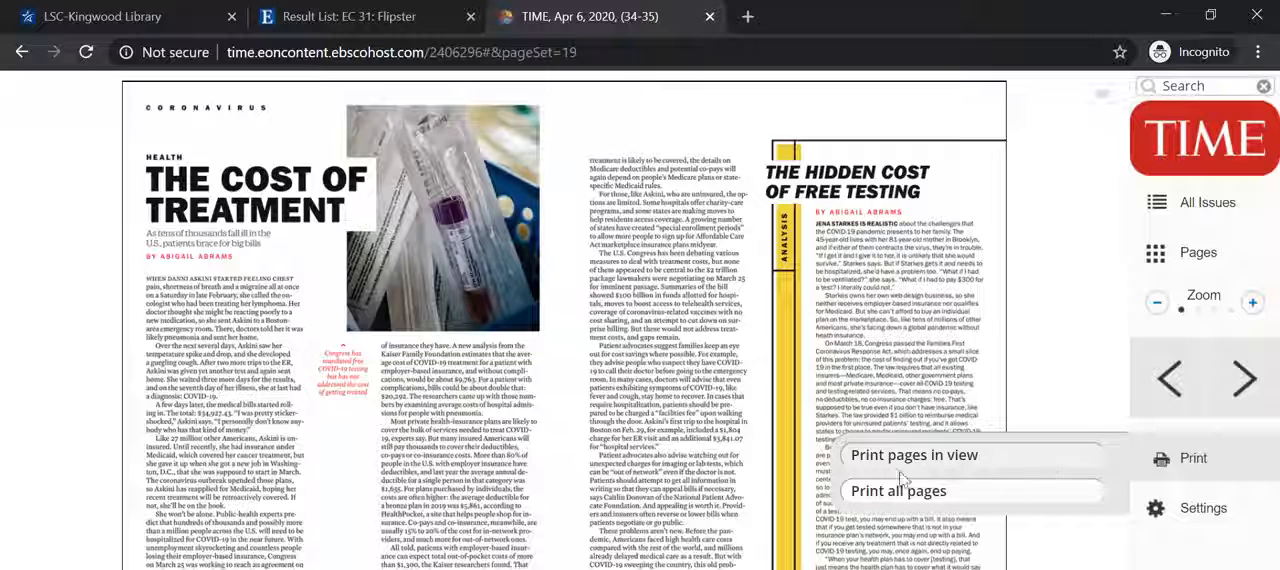
Step: Choose Print all pages to open the whole issue as a PDF
left_click(897, 490)
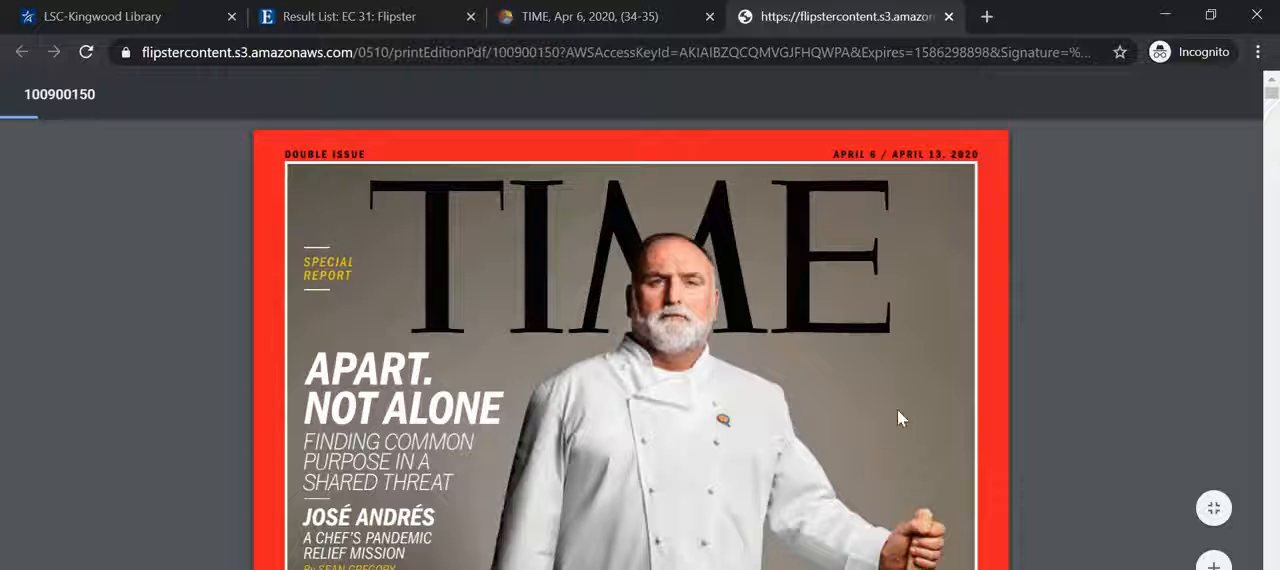
scroll("down", 3)
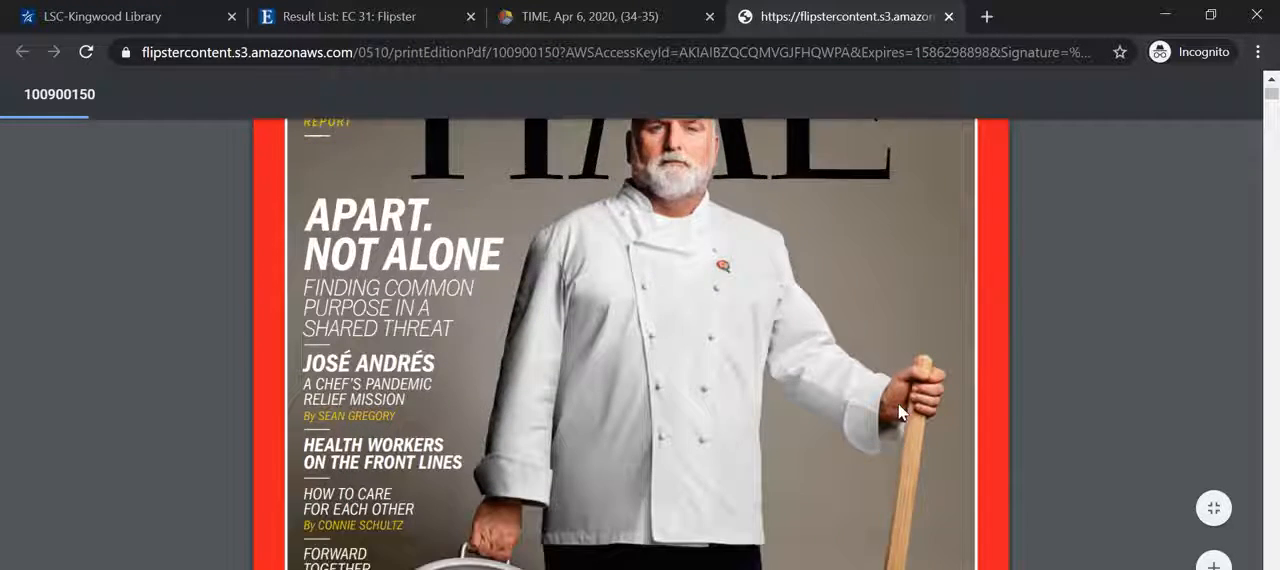
Step: Scroll back to the cover while the 106-page PDF finishes loading
scroll("up", 3)
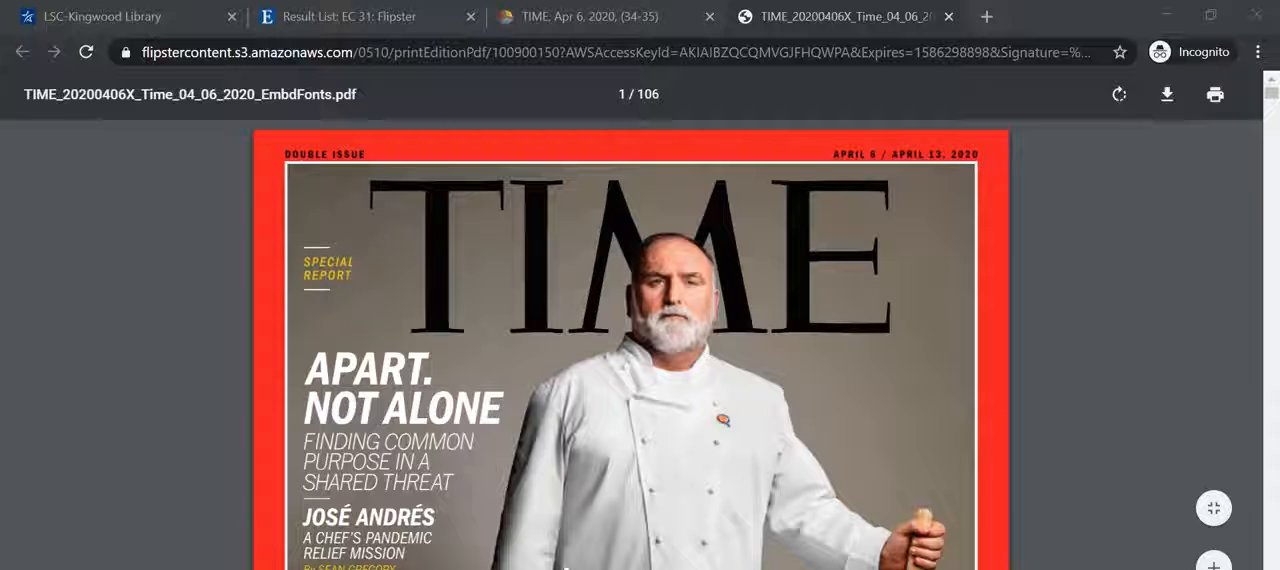
mouse_move(1167, 94)
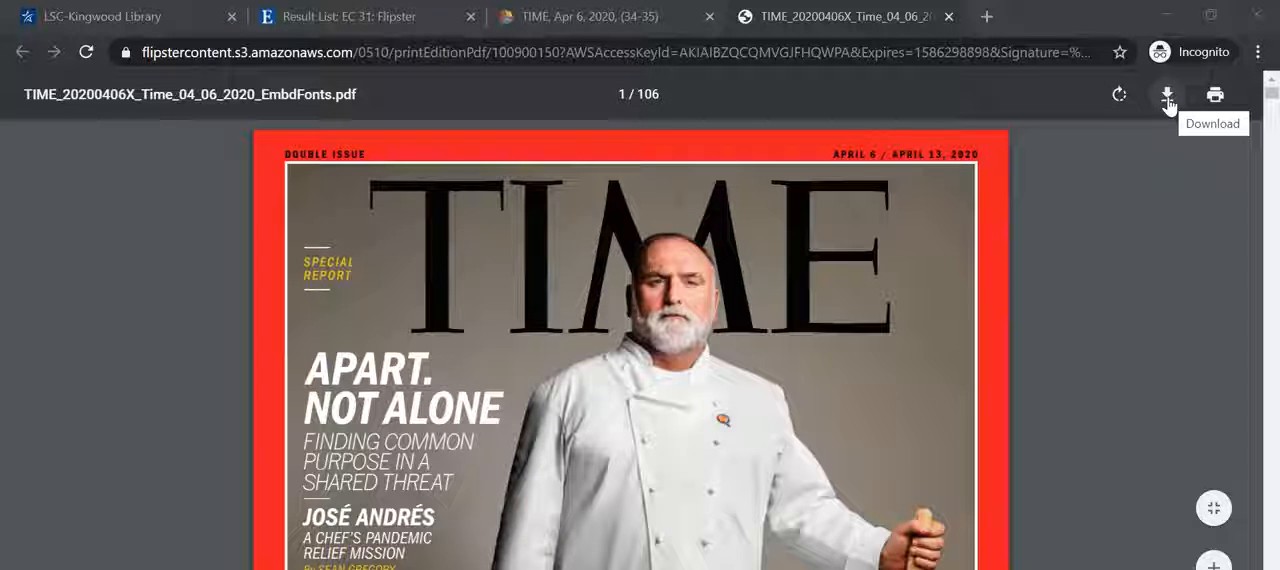
mouse_move(1215, 95)
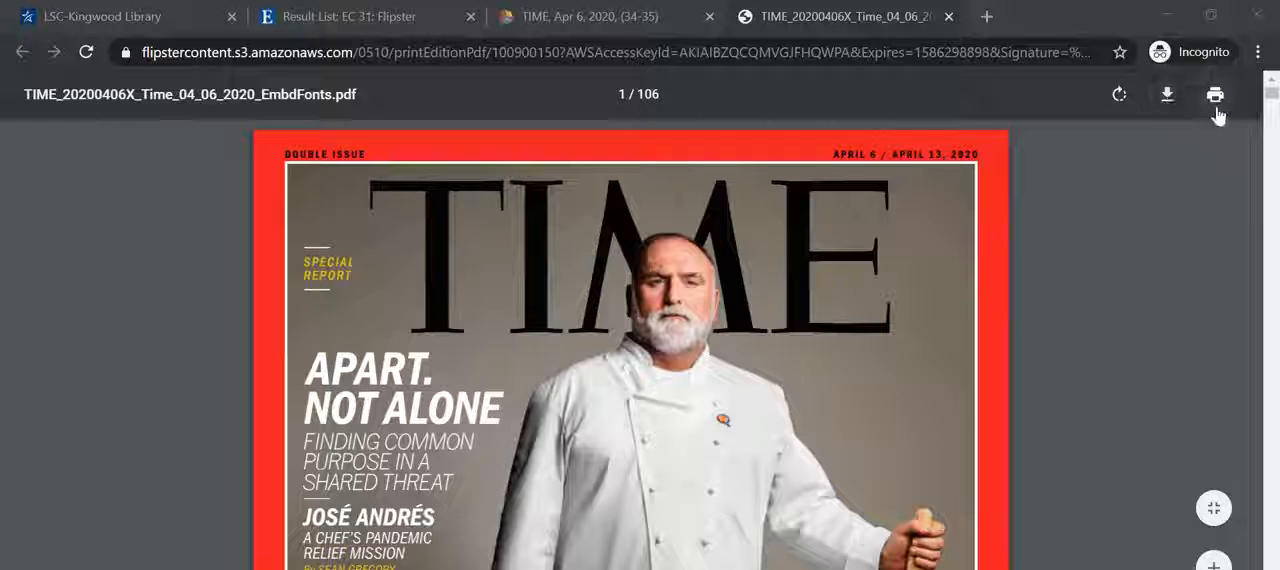